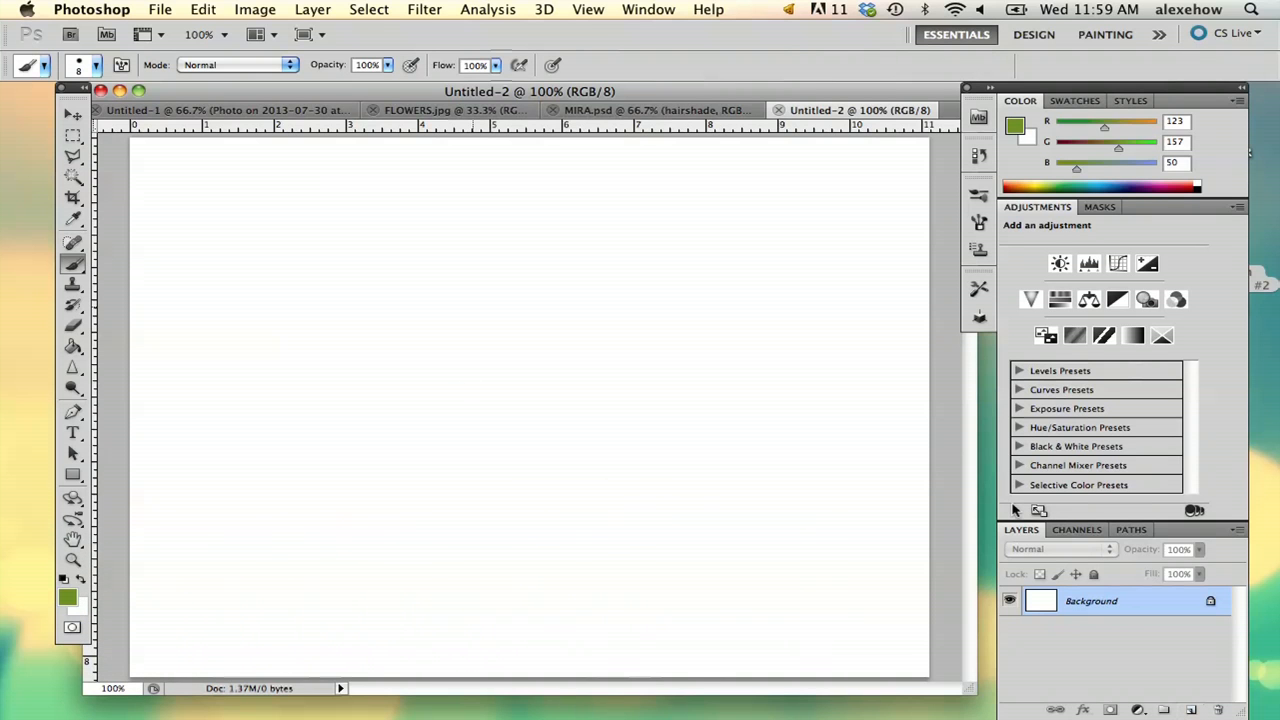
pyautogui.moveTo(690, 290)
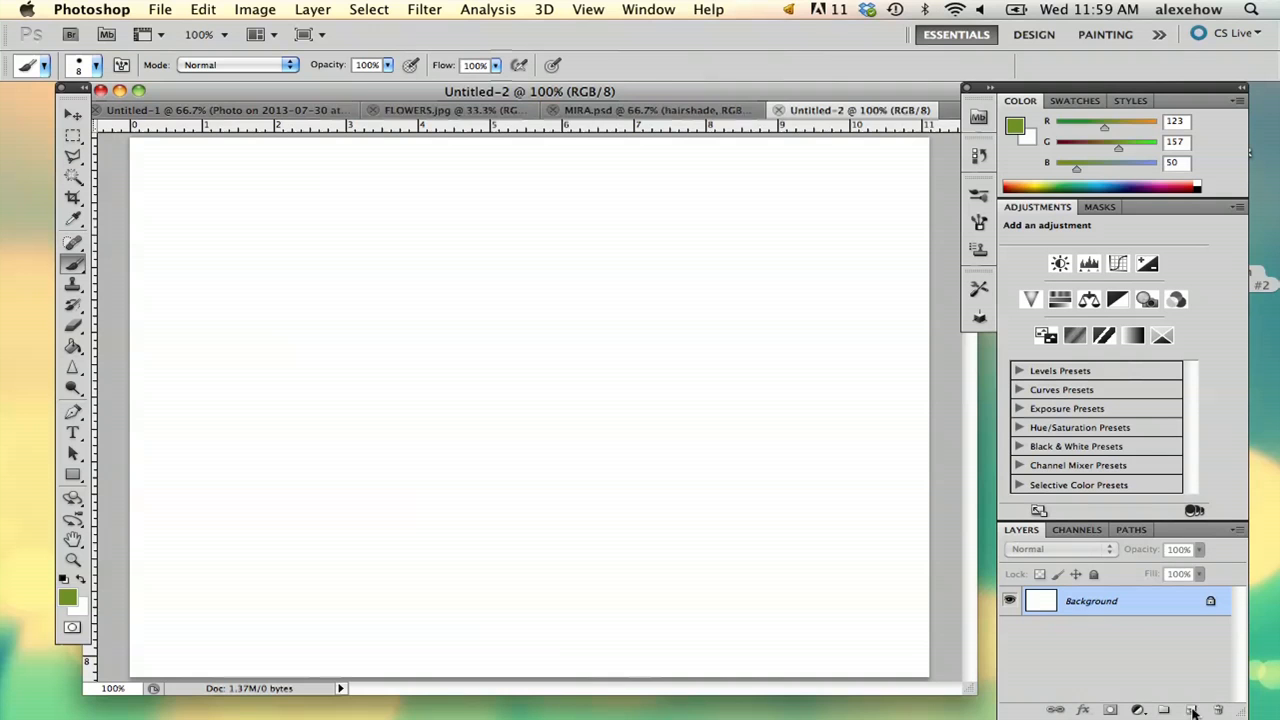
# - Add empty layers above the background and paint a test green stroke, then undo it
pyautogui.click(1192, 710)
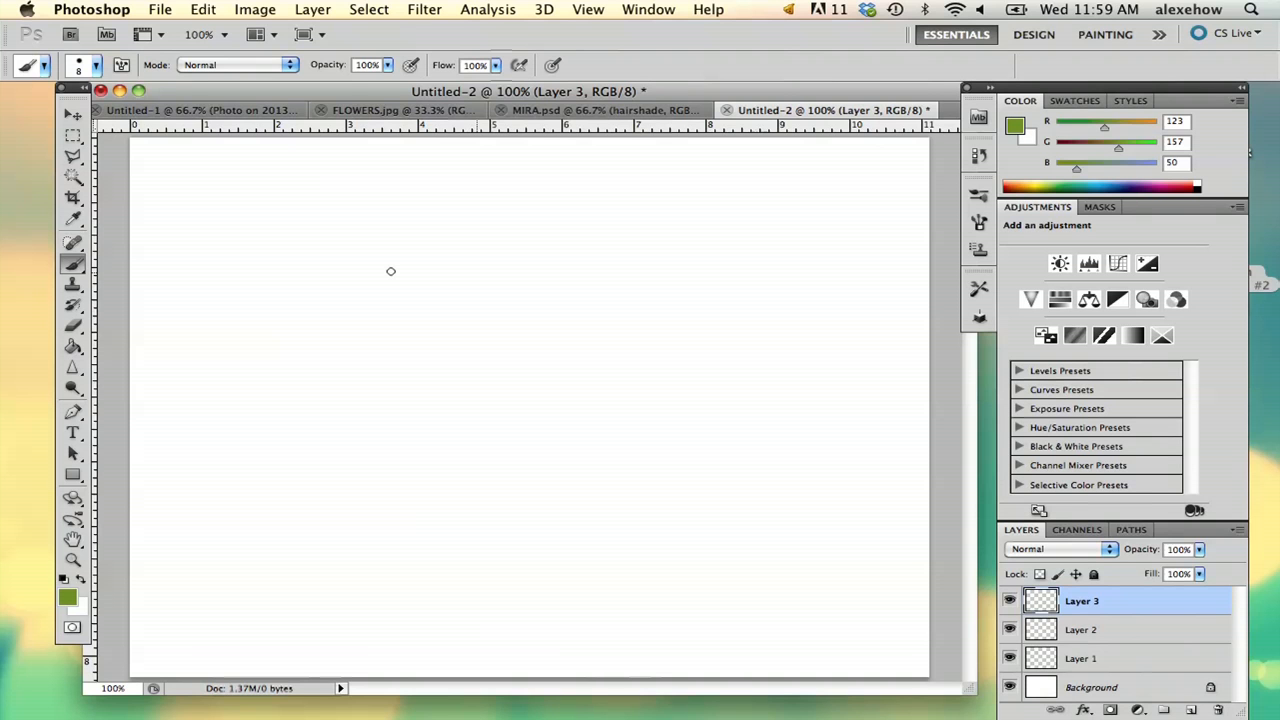
pyautogui.moveTo(636, 206)
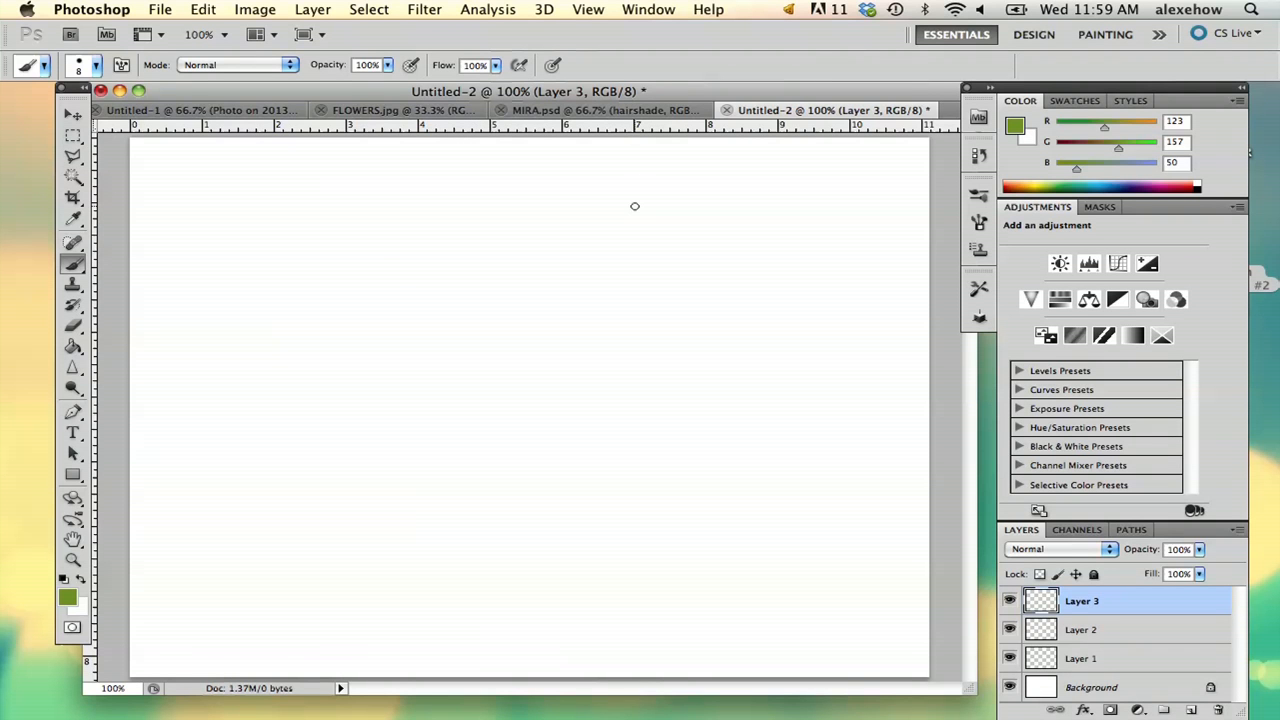
pyautogui.moveTo(644, 186)
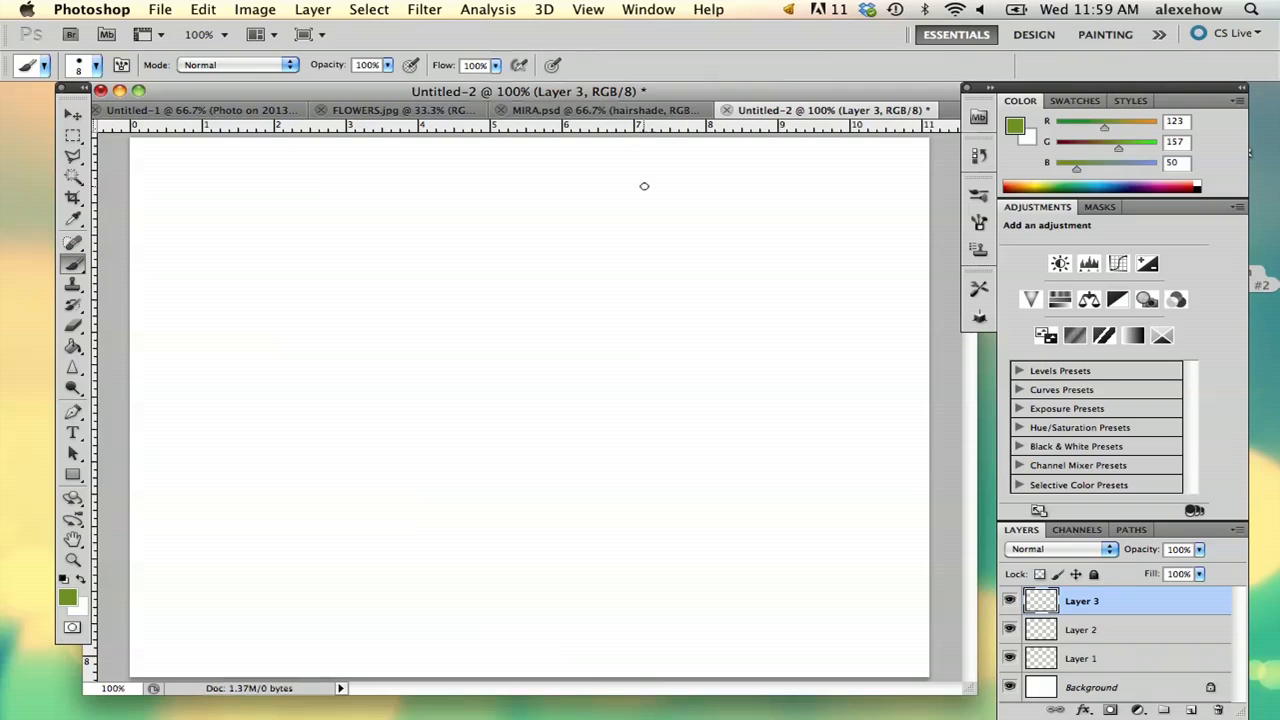
pyautogui.moveTo(148, 580)
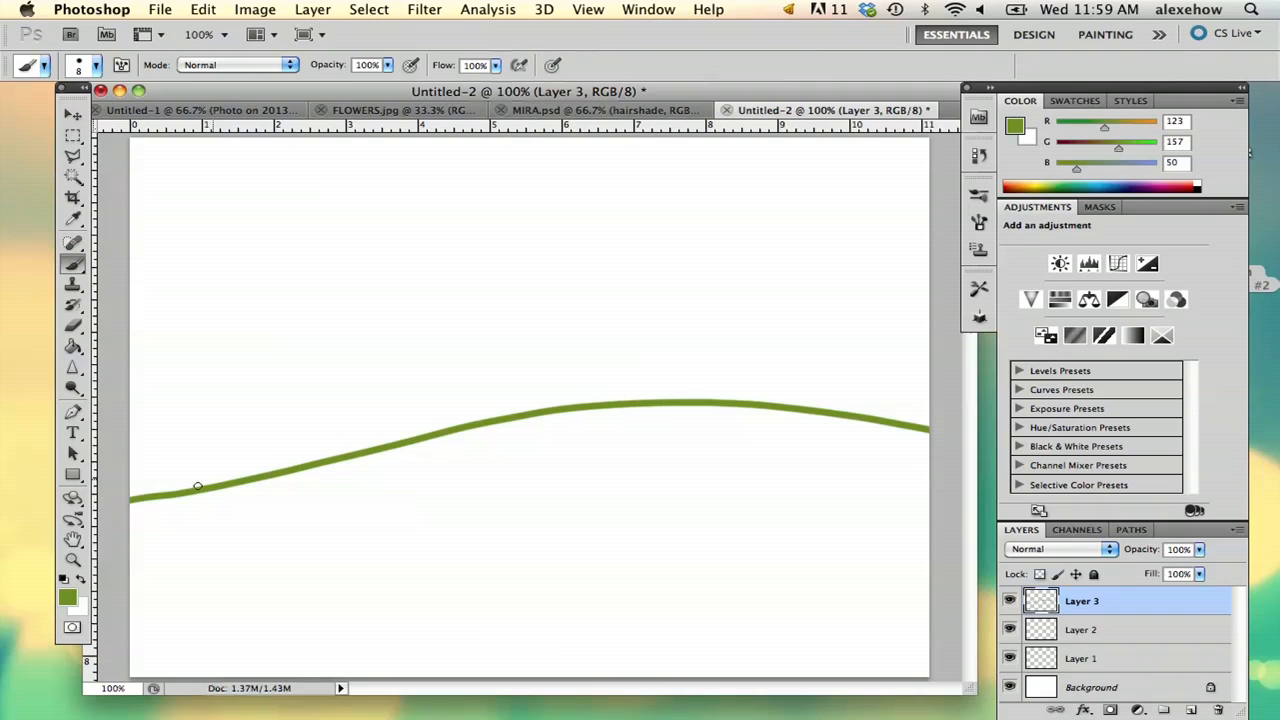
pyautogui.moveTo(936, 448)
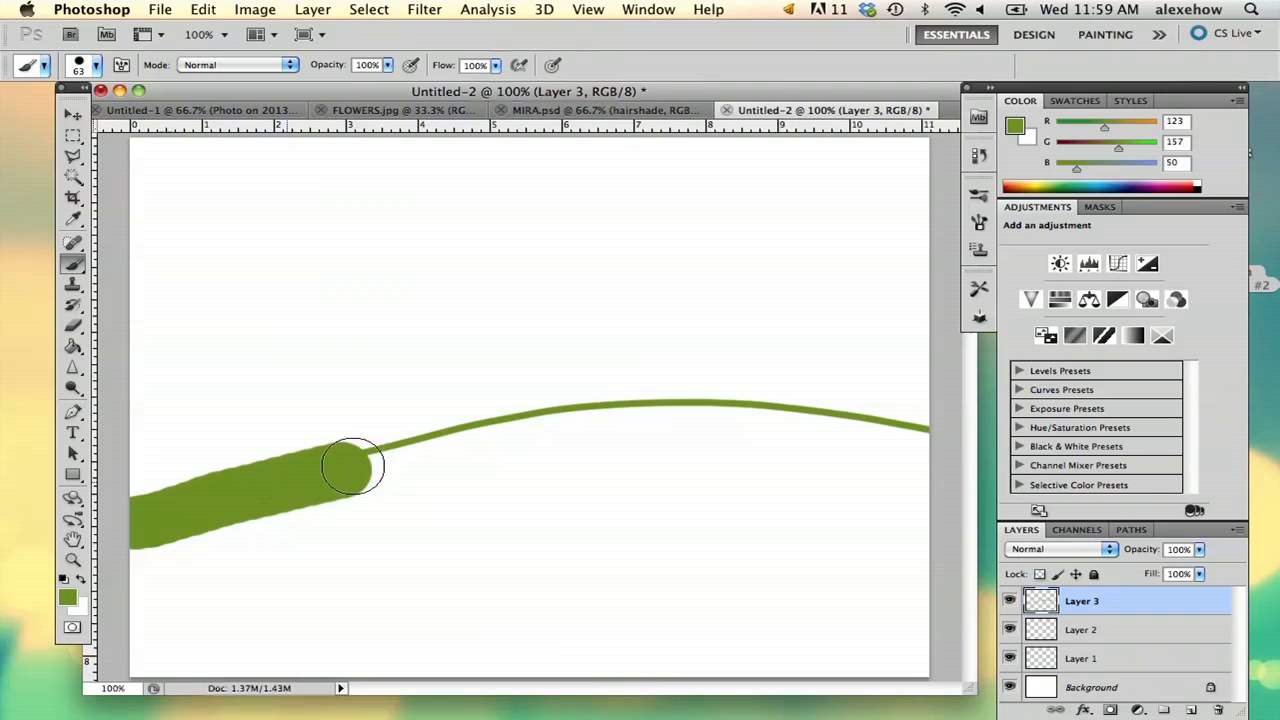
pyautogui.moveTo(356, 464); pyautogui.dragTo(136, 550)
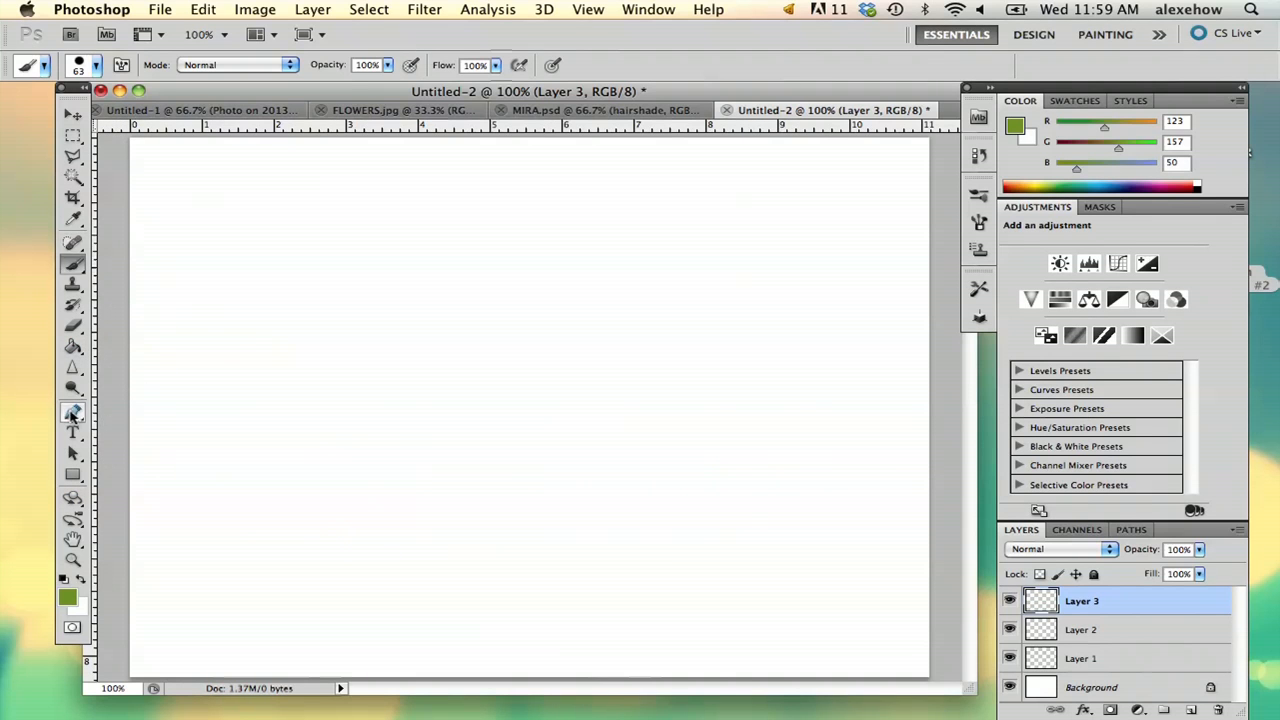
# - Draw a curved hill path along the bottom with the Pen tool, fill it green and delete the path
pyautogui.click(72, 412)
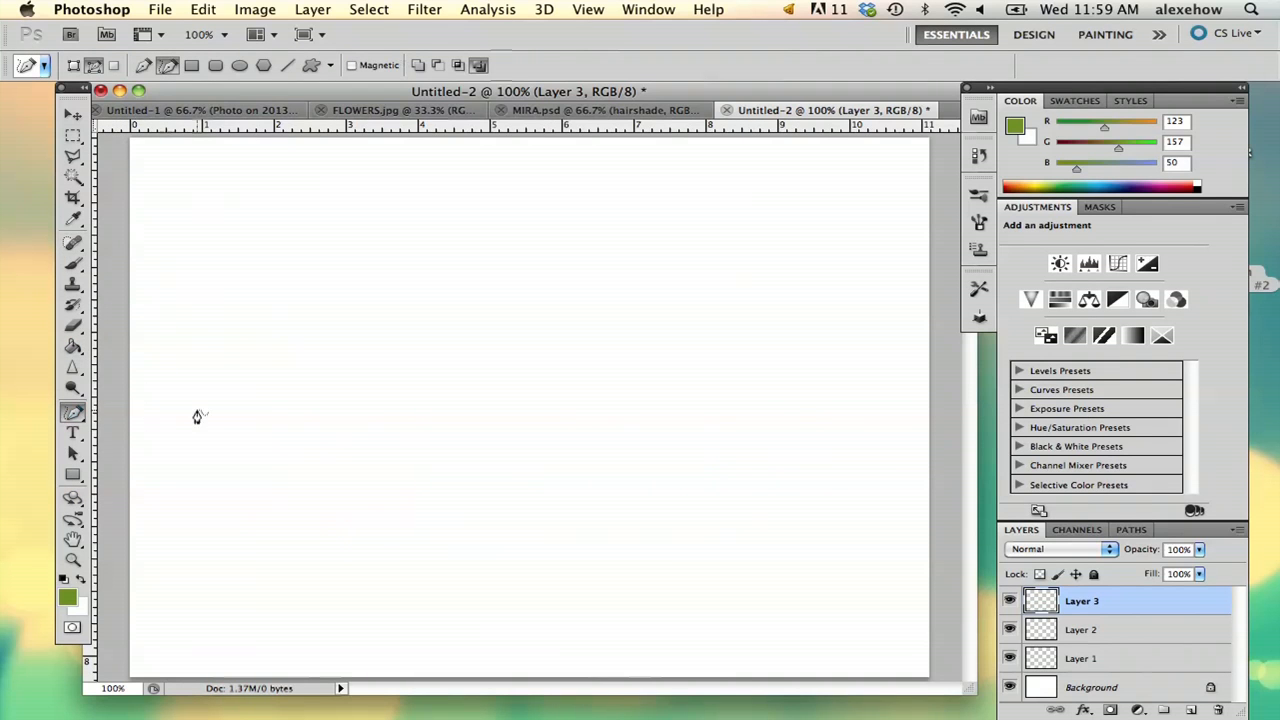
pyautogui.moveTo(116, 428)
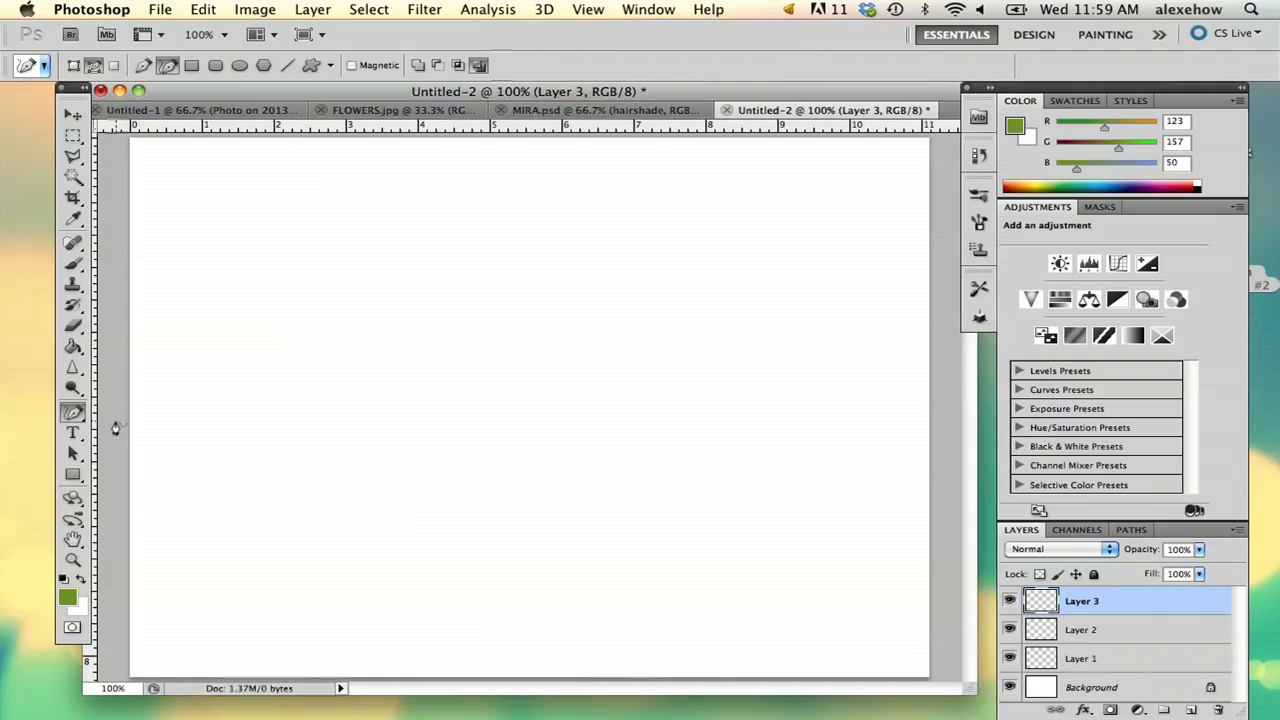
pyautogui.moveTo(130, 420); pyautogui.dragTo(924, 456)
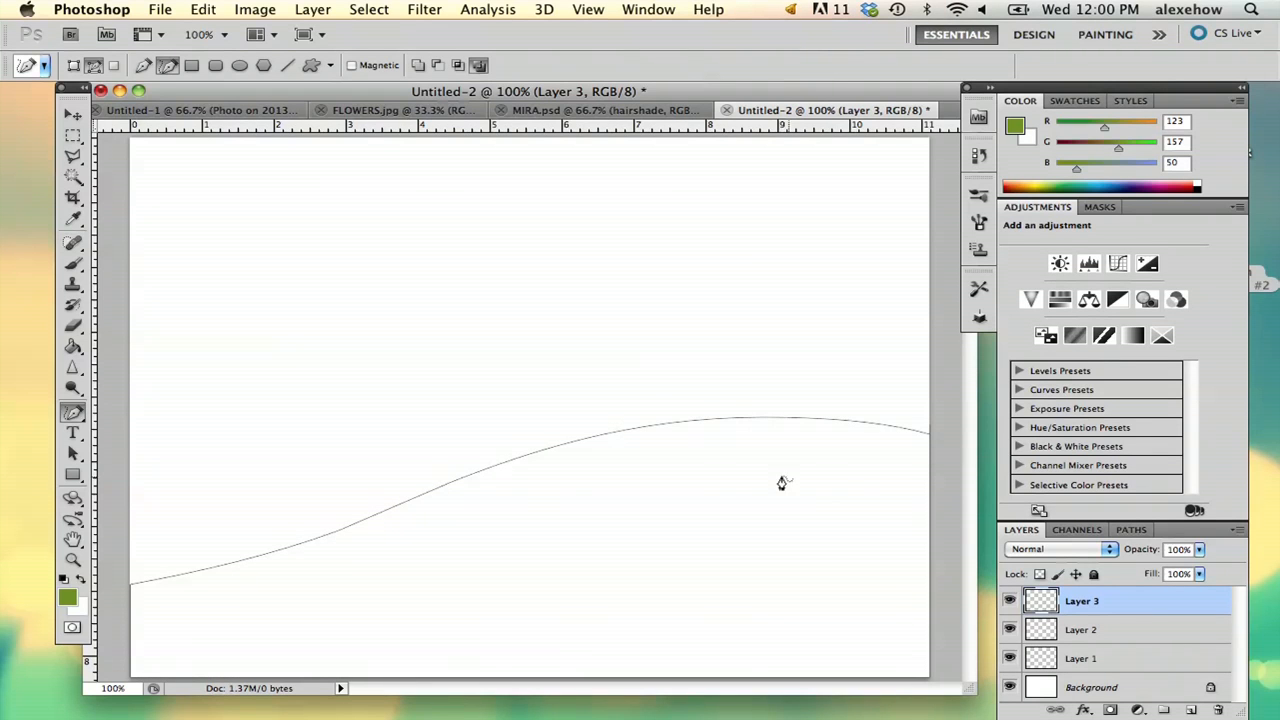
pyautogui.moveTo(558, 480)
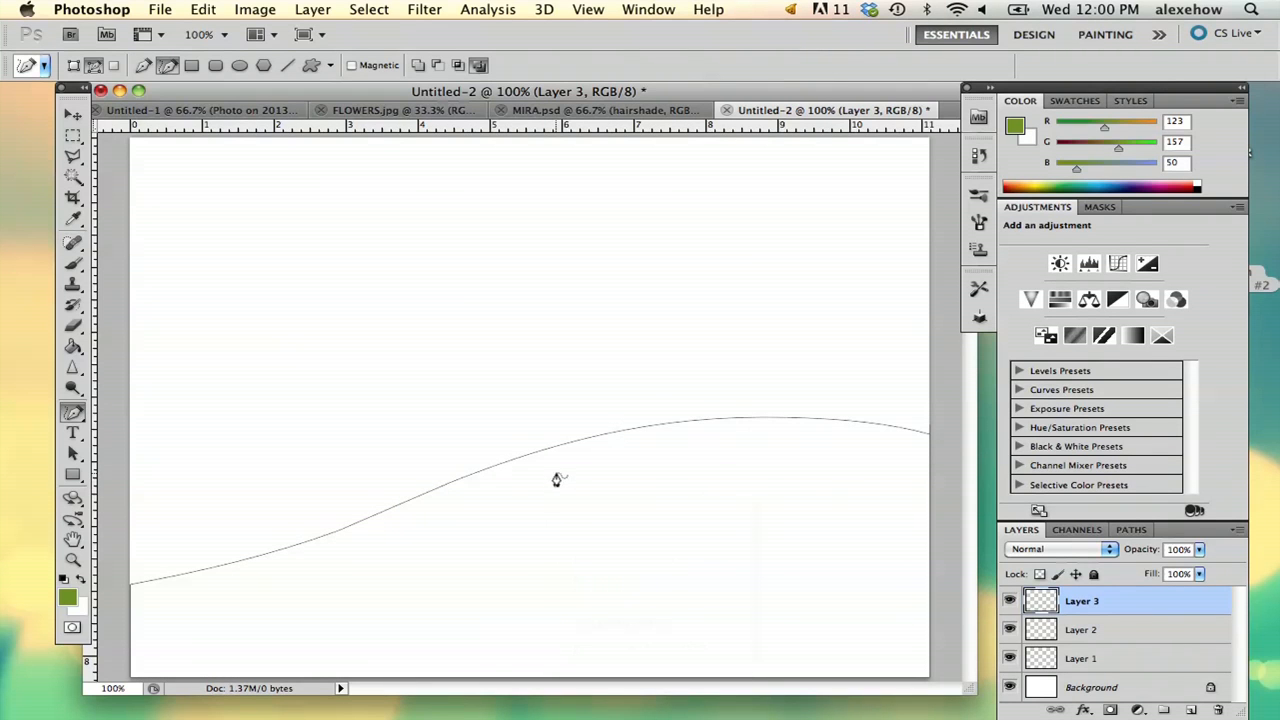
pyautogui.rightClick(558, 480)
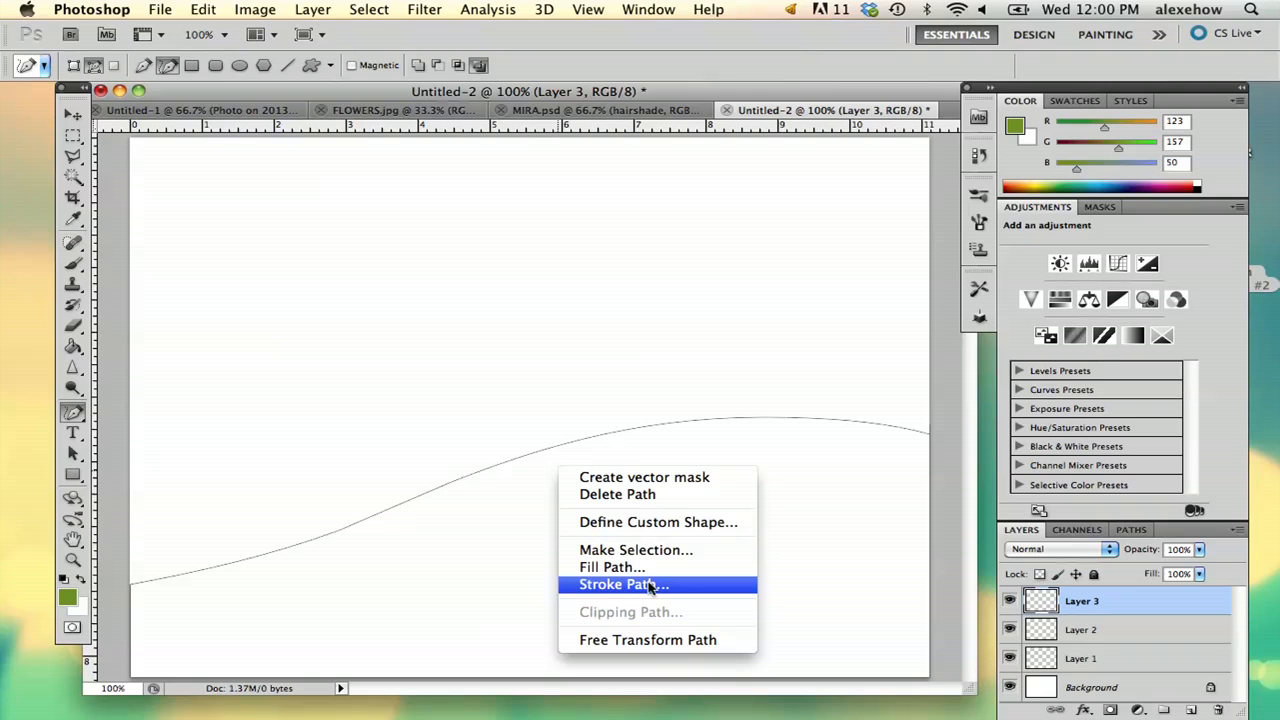
pyautogui.click(612, 568)
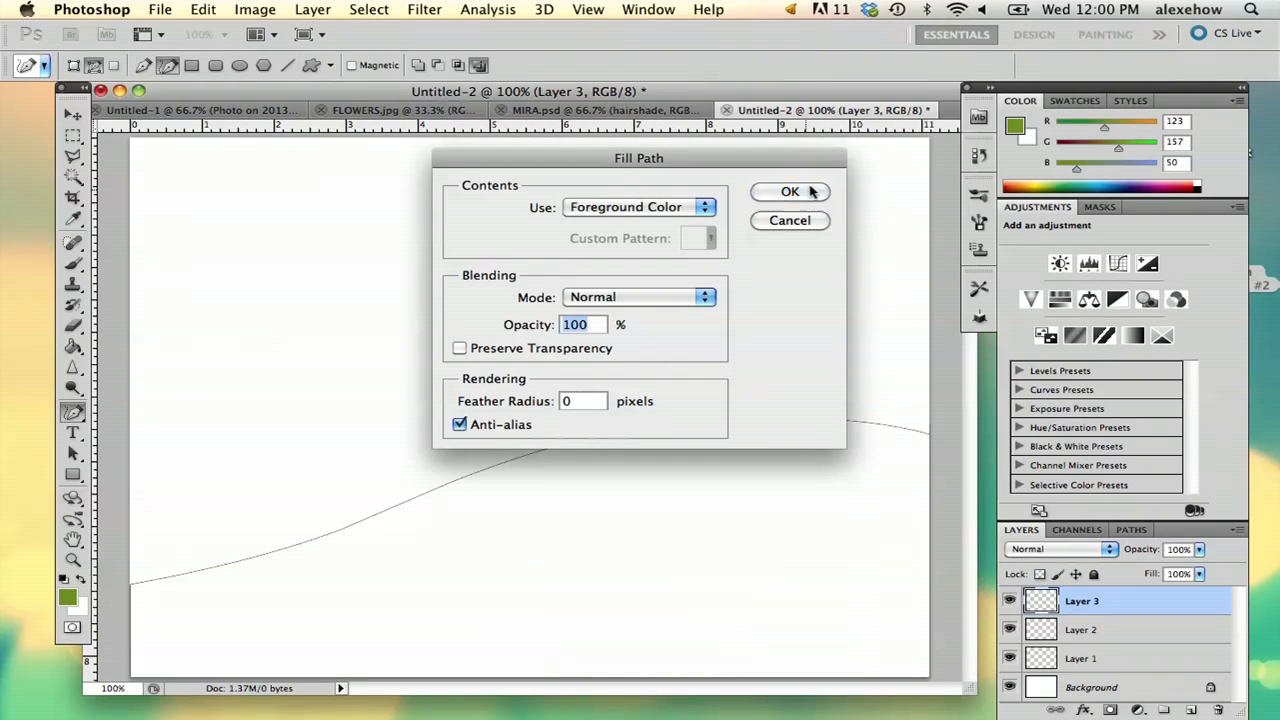
pyautogui.click(788, 192)
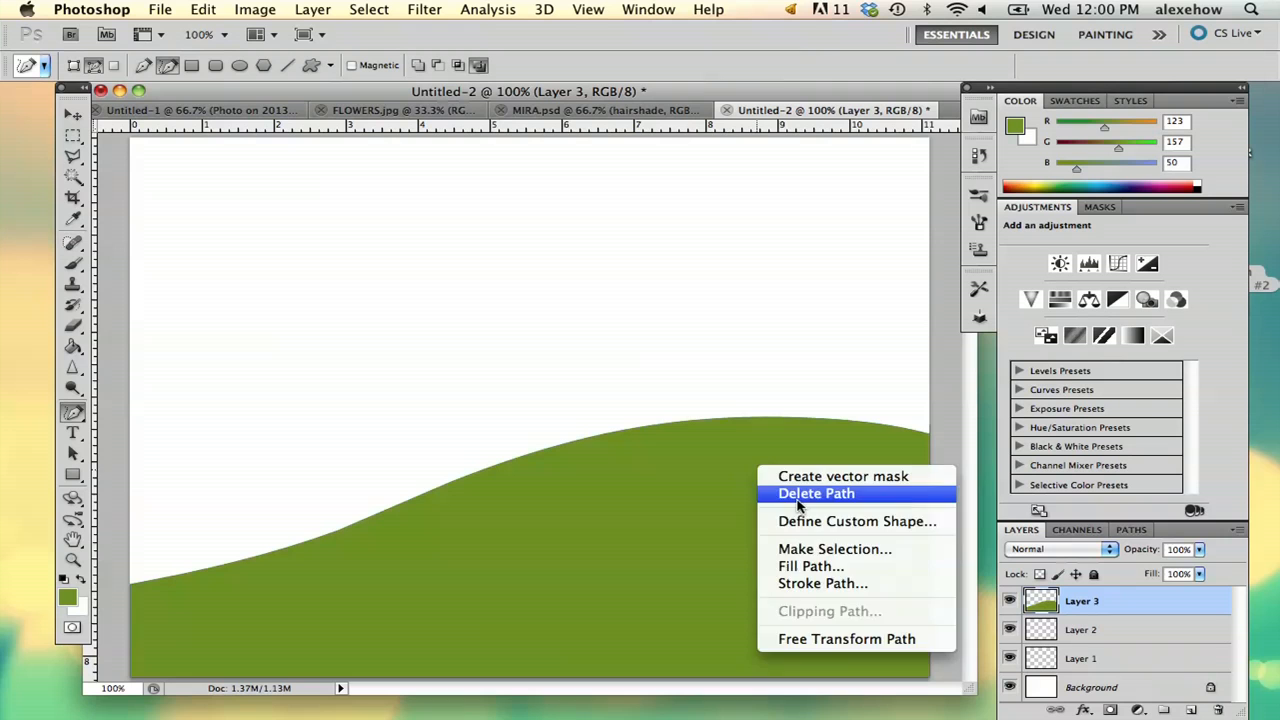
pyautogui.click(816, 492)
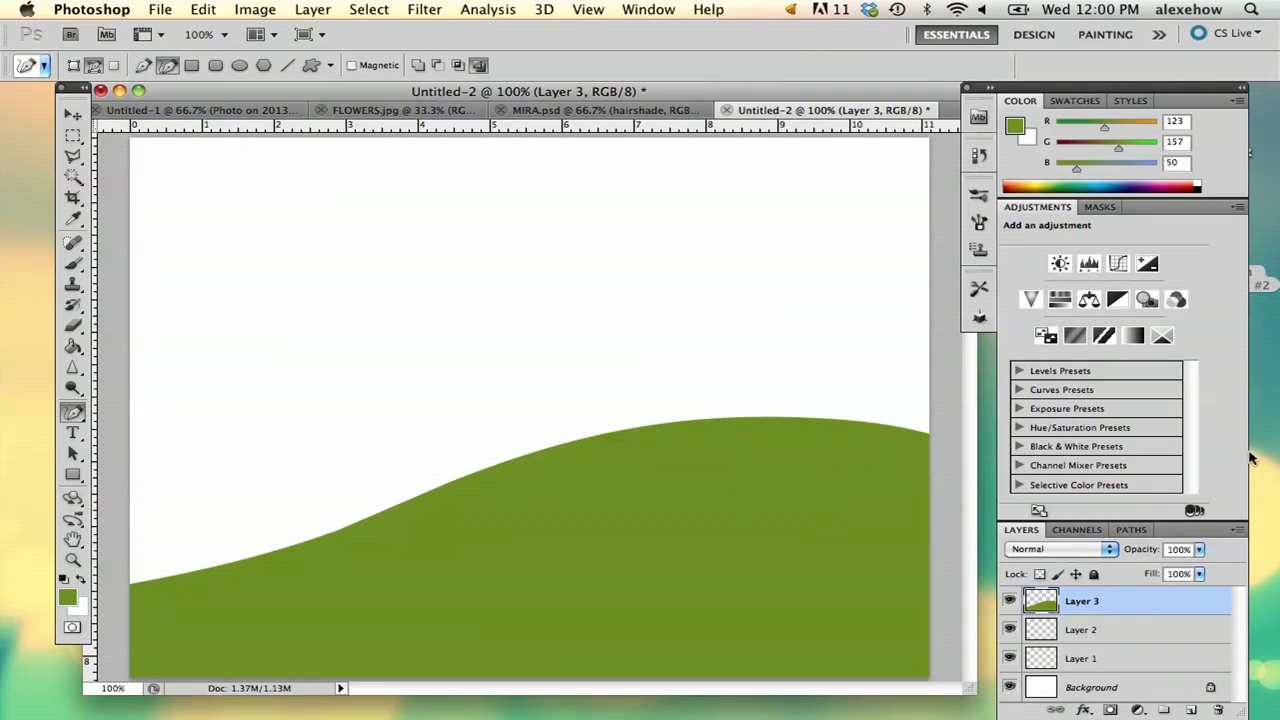
pyautogui.moveTo(164, 432)
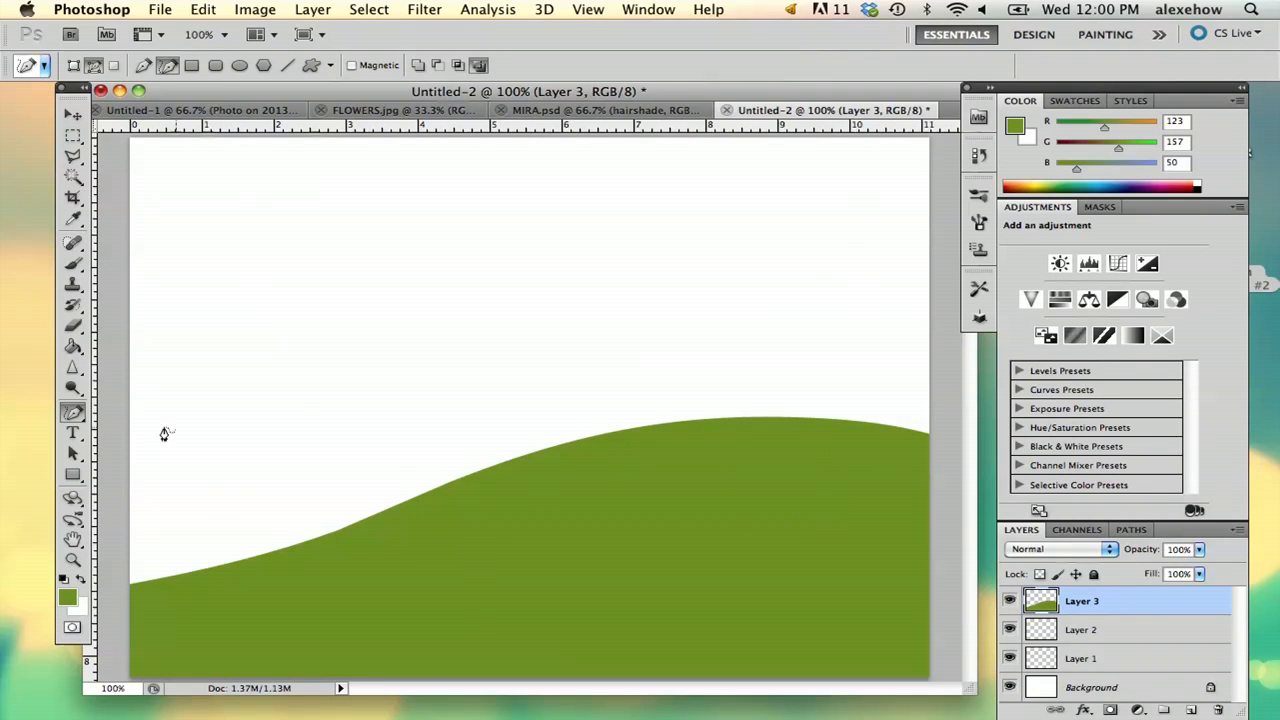
pyautogui.moveTo(696, 348)
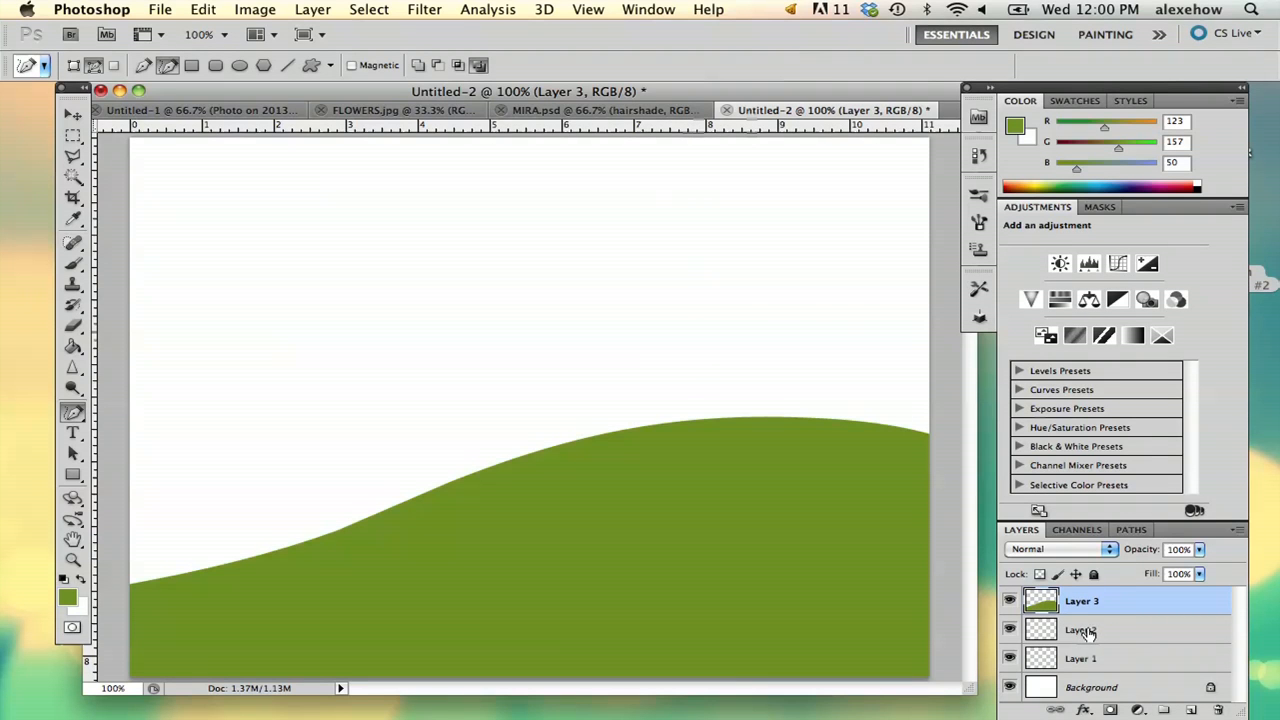
# - On the layer beneath, pick a lighter green and fill a second overlapping hill path, then select Layer 1
pyautogui.click(1080, 628)
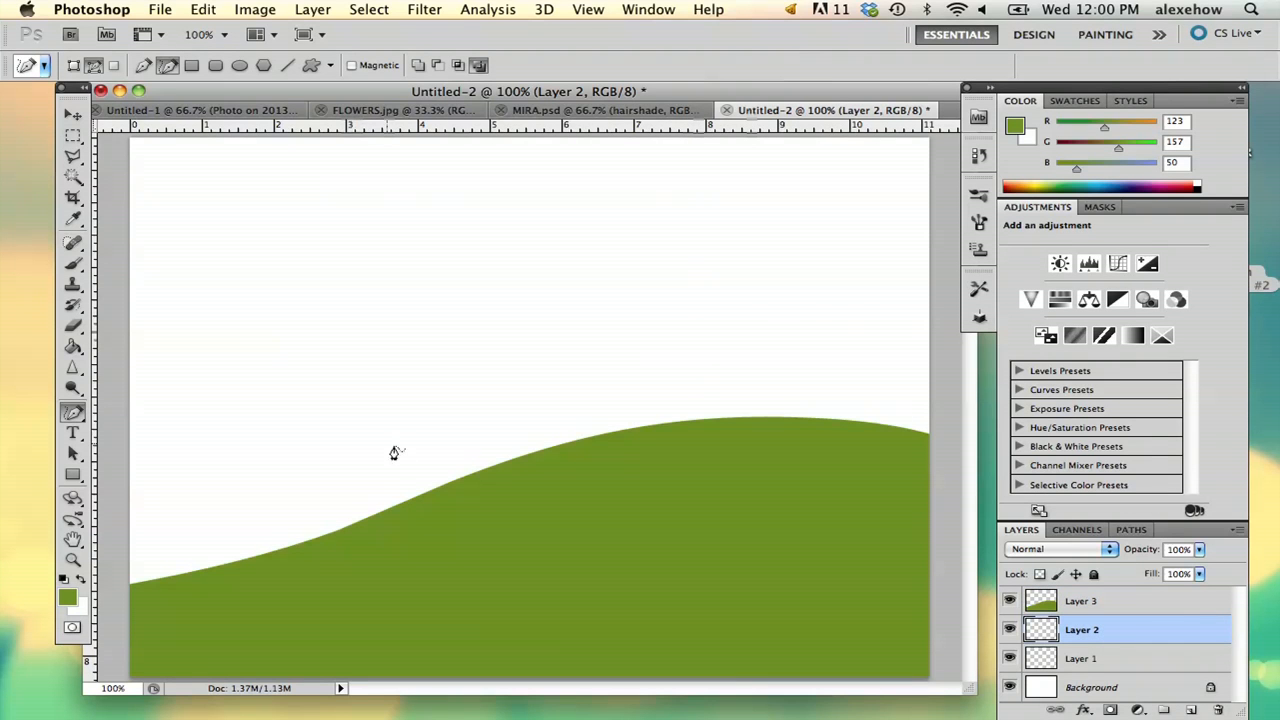
pyautogui.moveTo(148, 440)
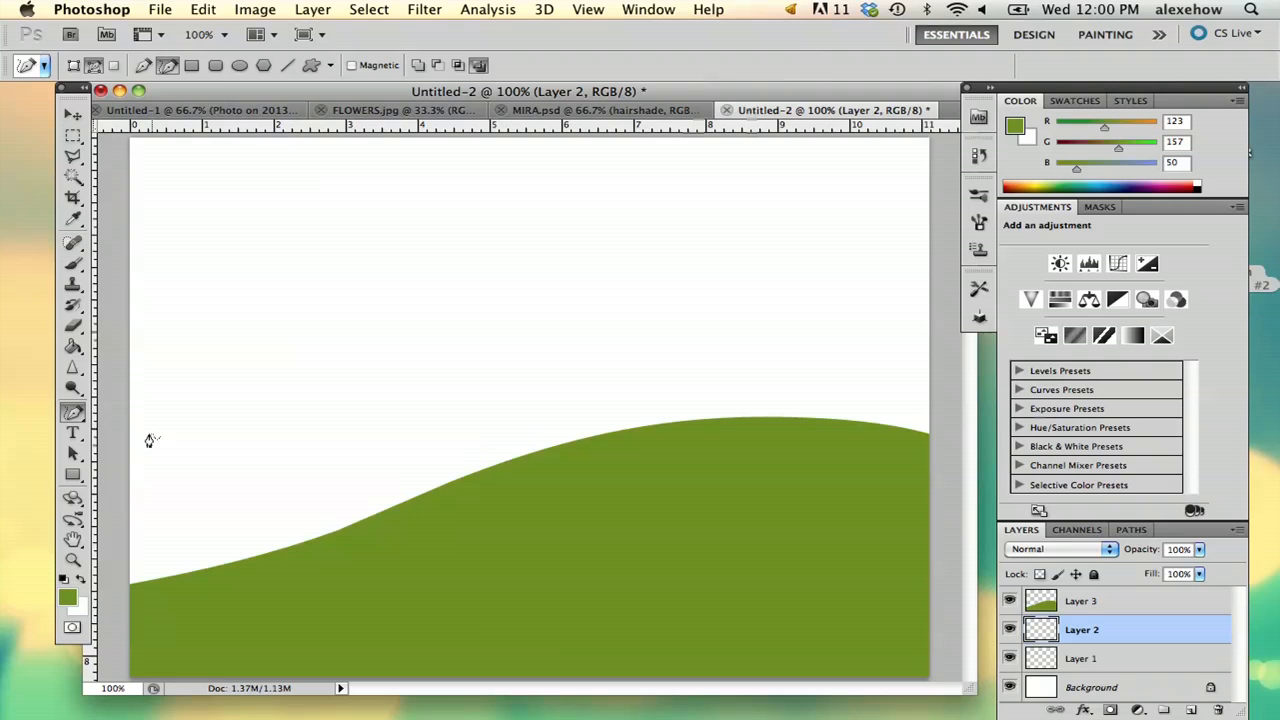
pyautogui.click(68, 596)
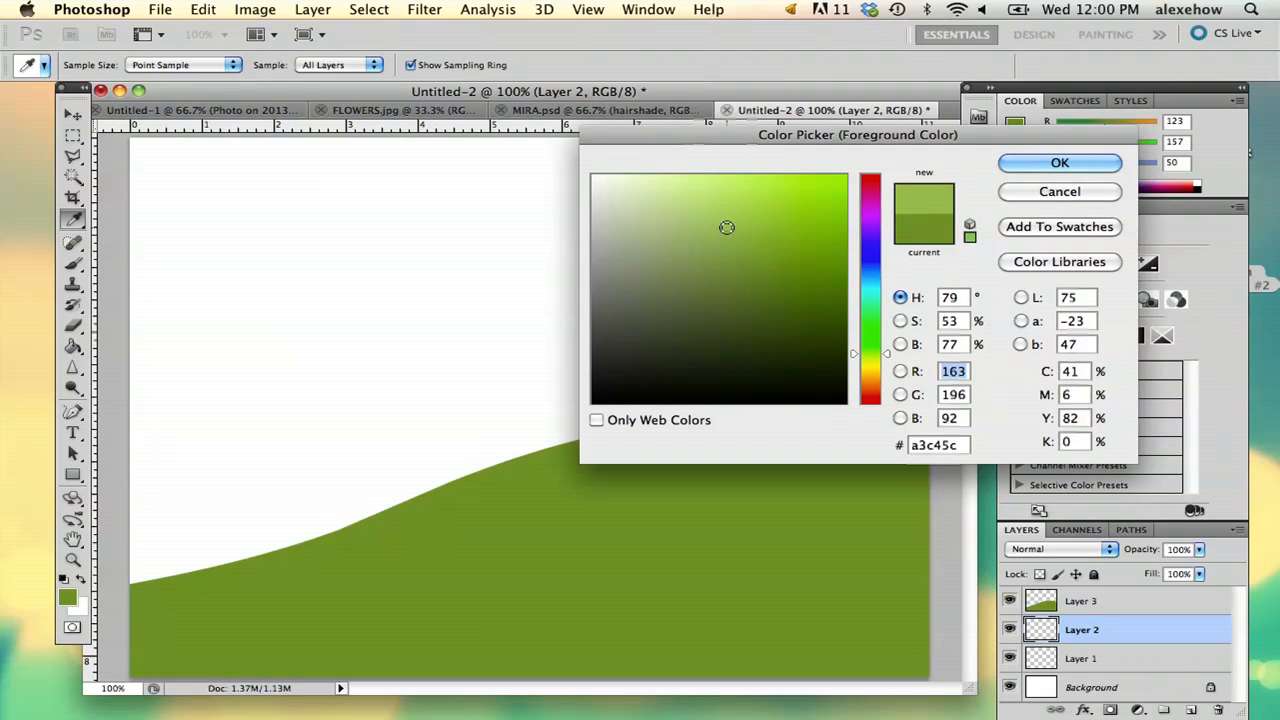
pyautogui.click(1060, 162)
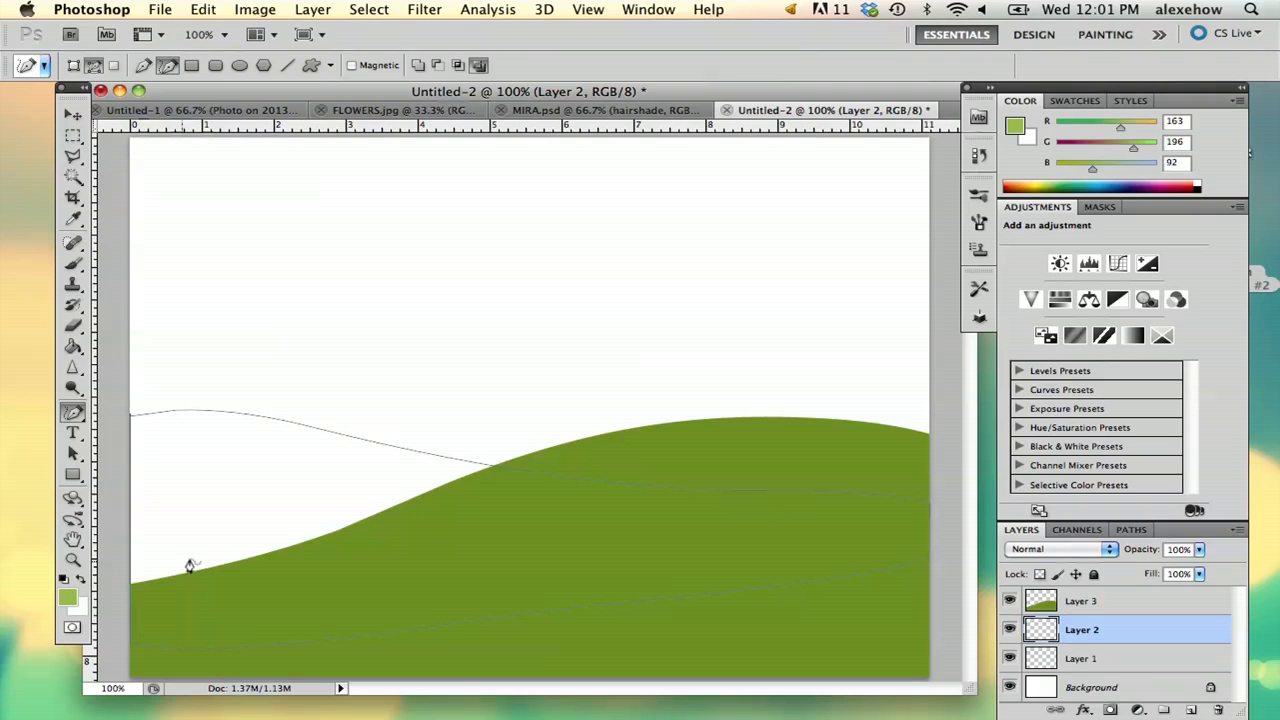
pyautogui.rightClick(190, 564)
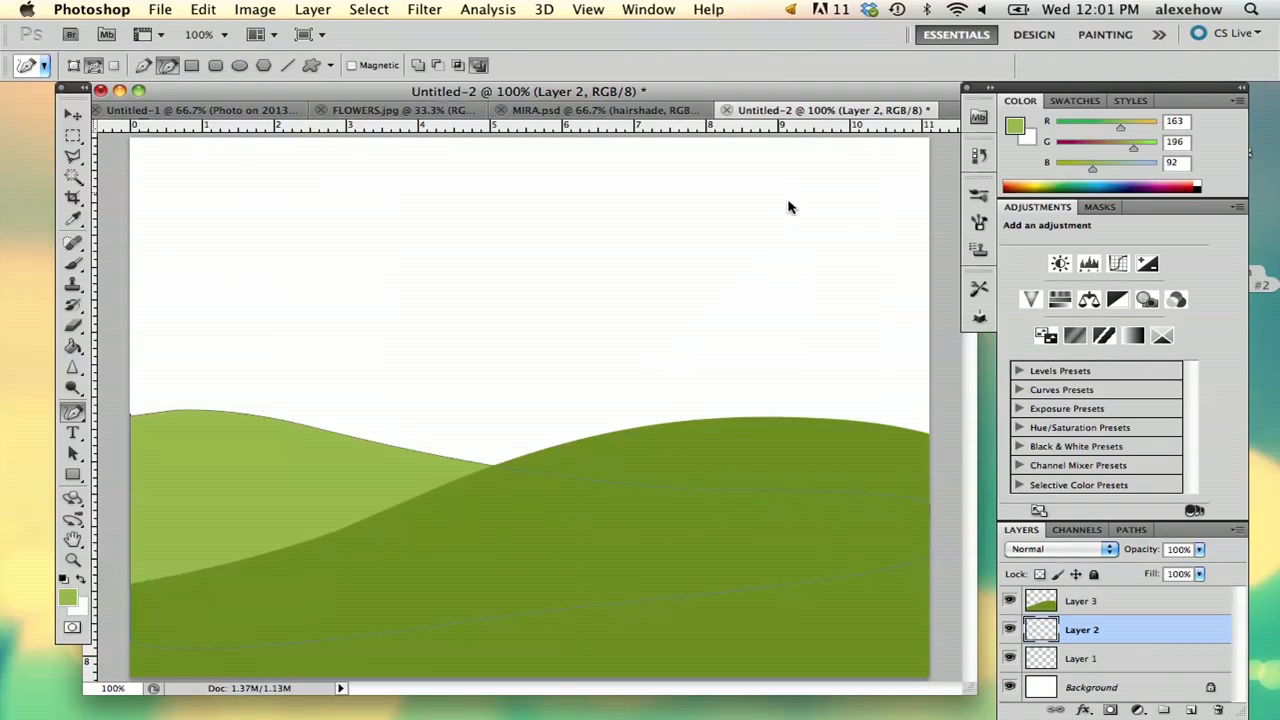
pyautogui.click(576, 436)
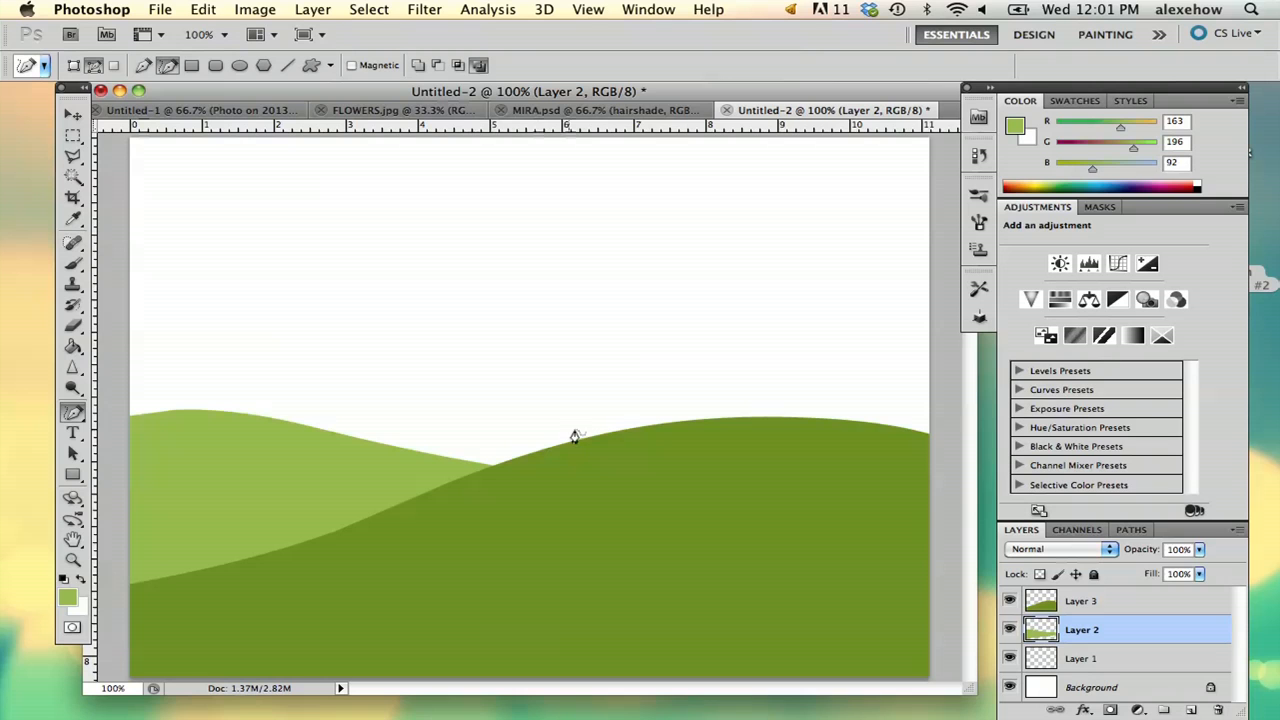
pyautogui.click(1080, 658)
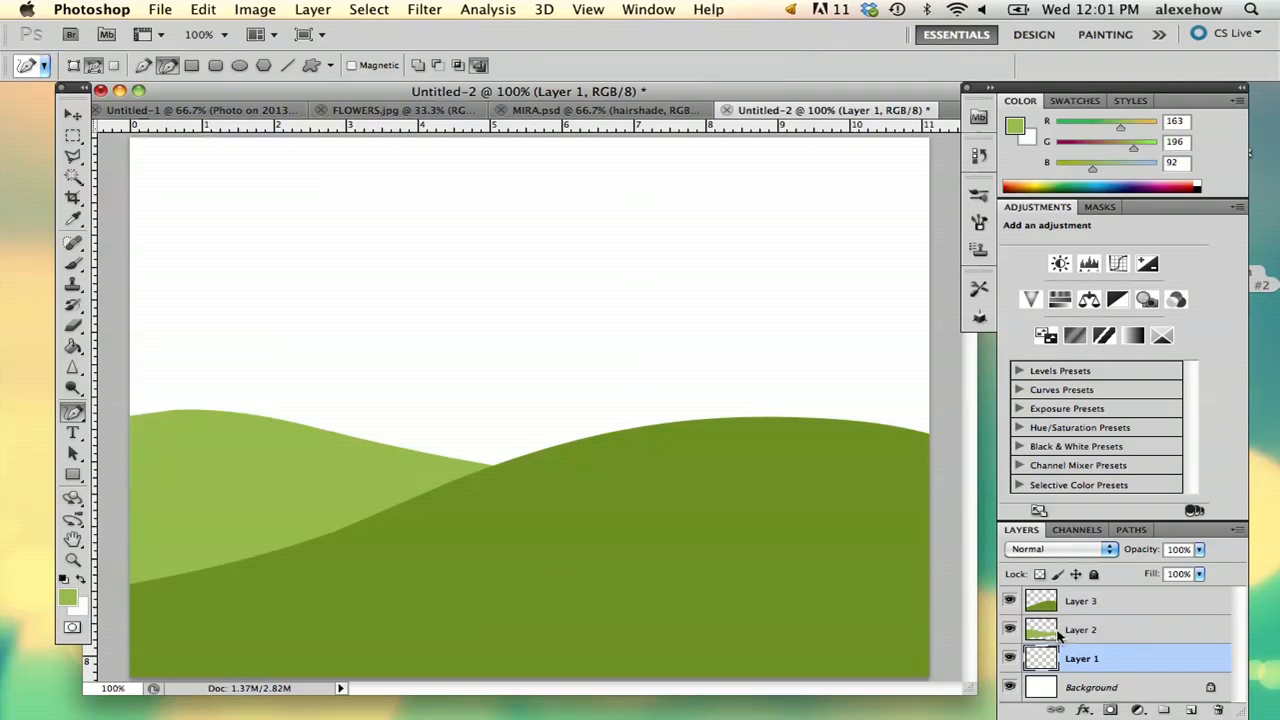
# - Fill a third hill path on the right with a pale green foreground colour
pyautogui.click(68, 596)
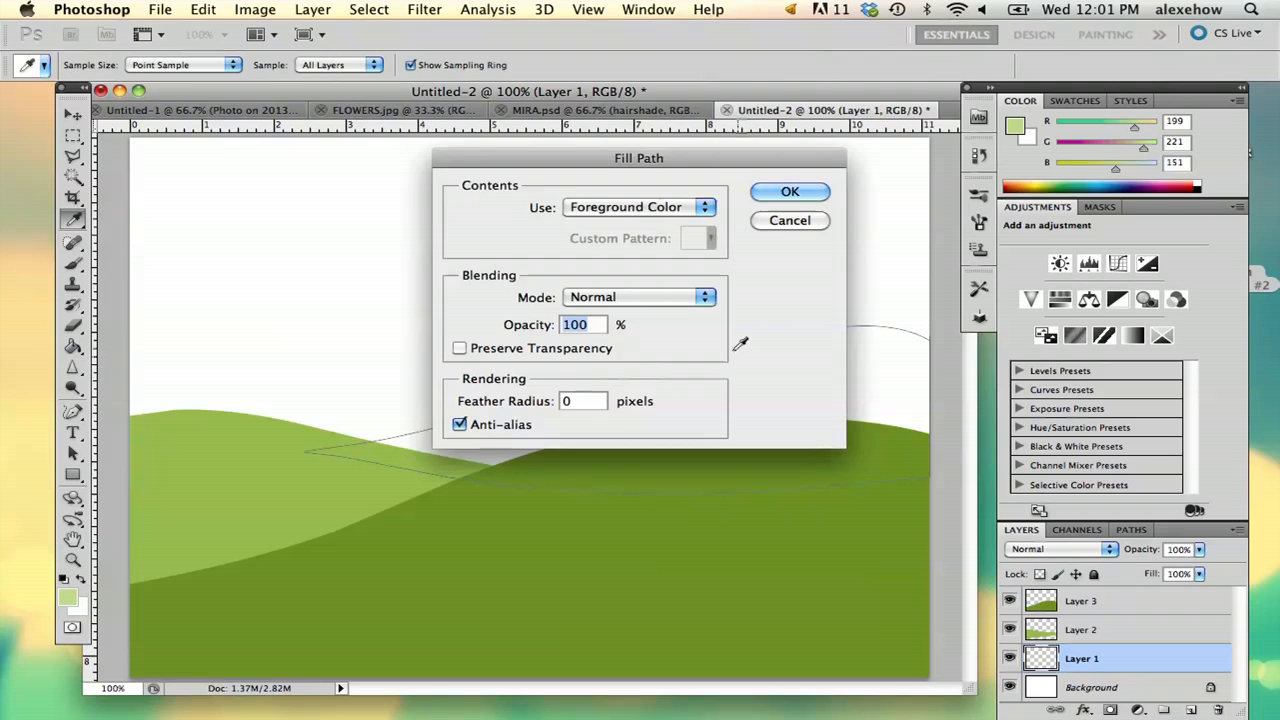
pyautogui.rightClick(744, 370)
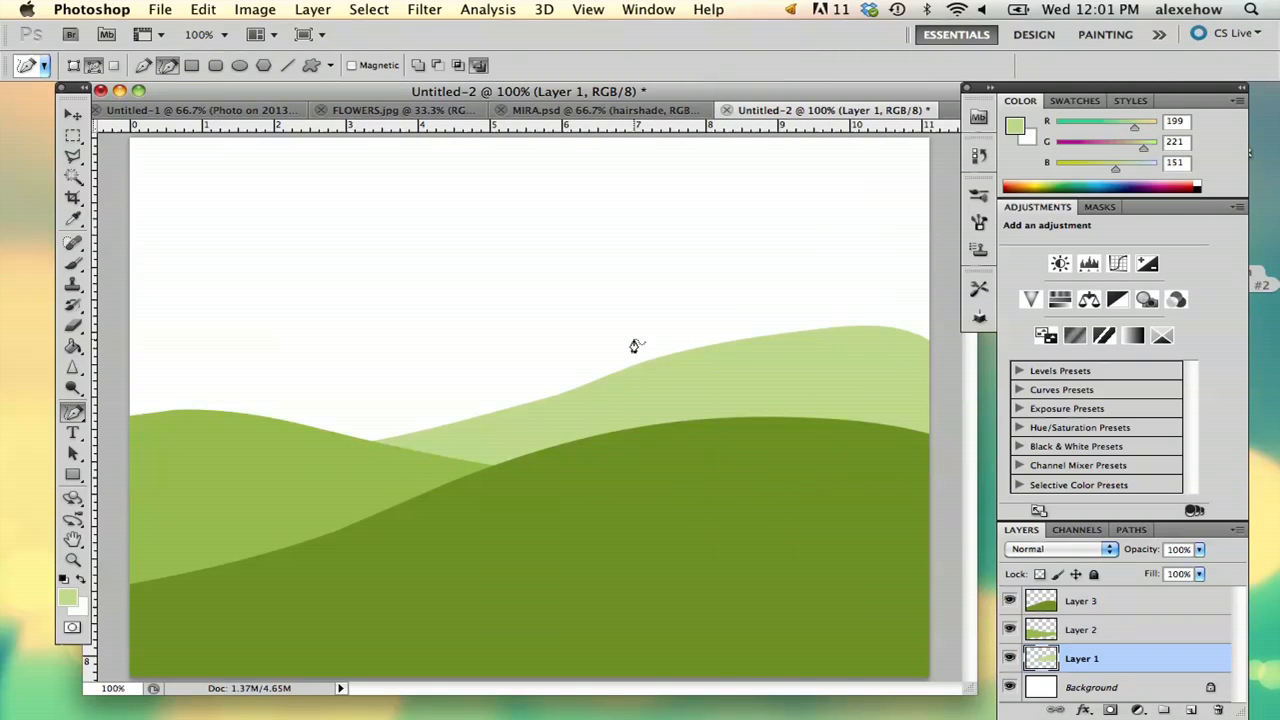
pyautogui.moveTo(796, 400)
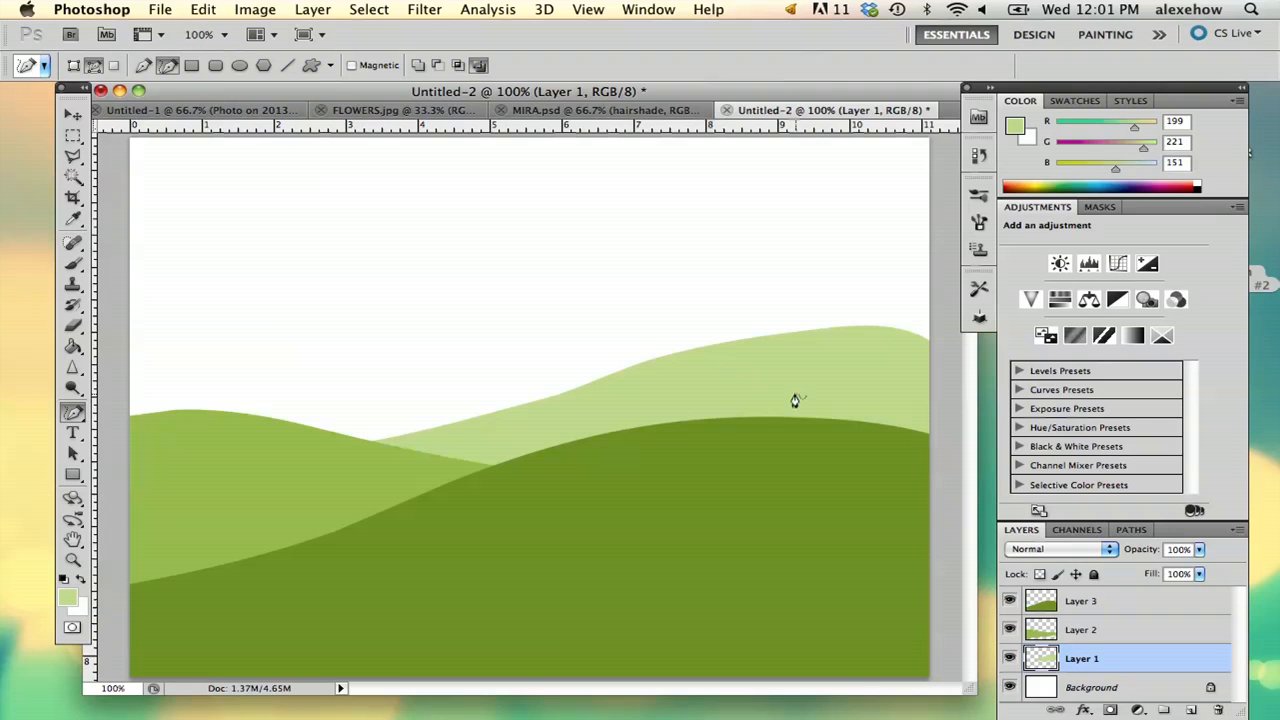
# - Fill a middle hill path pale green so a mound peeks from behind the front hills
pyautogui.click(1082, 628)
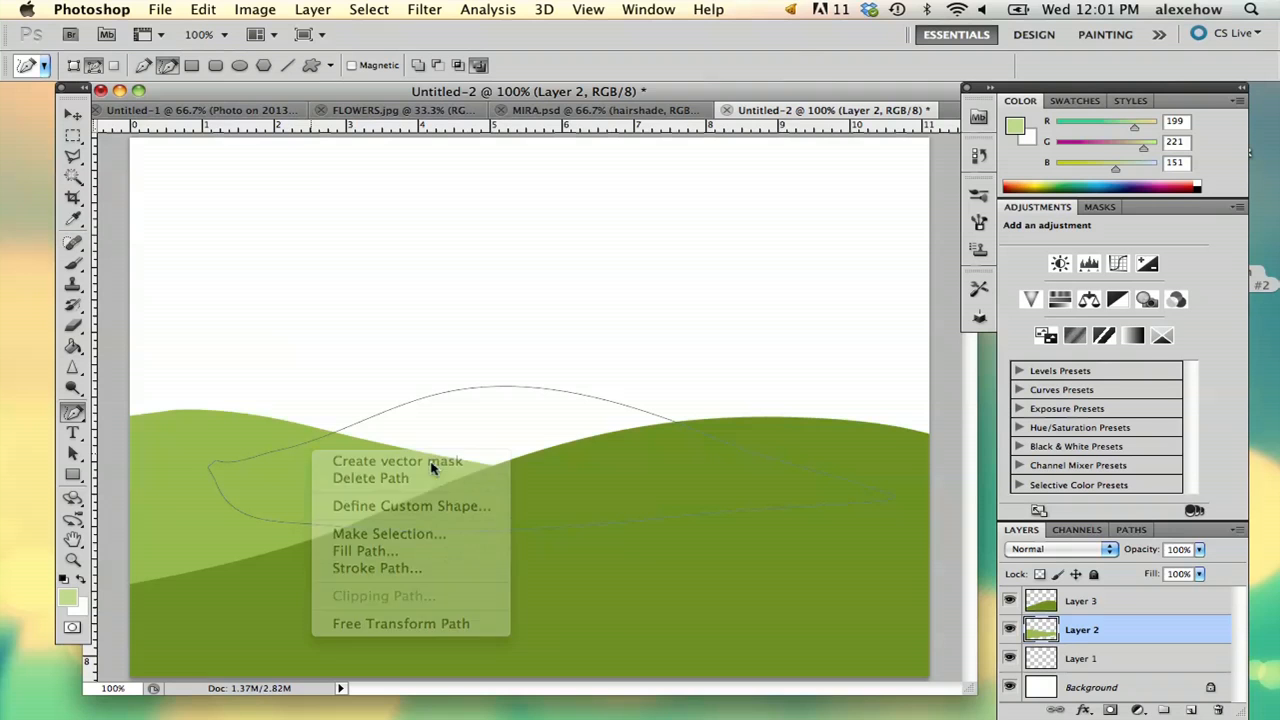
pyautogui.click(364, 550)
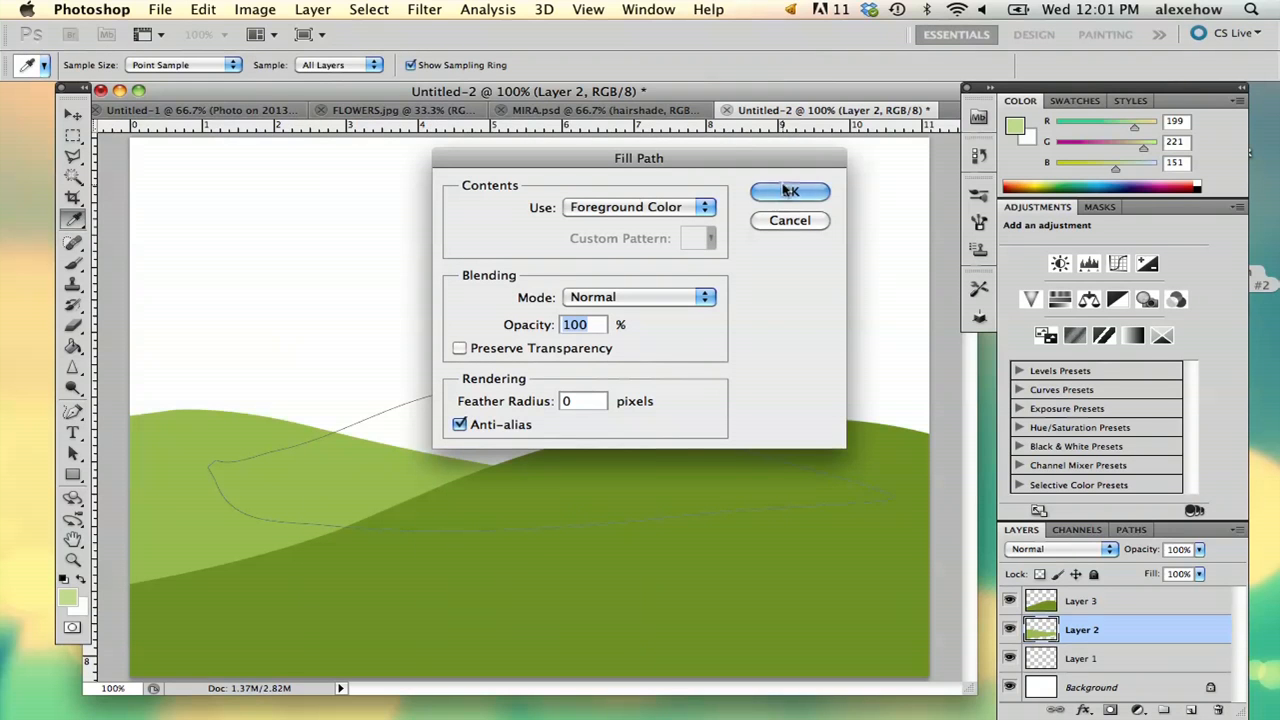
pyautogui.click(790, 192)
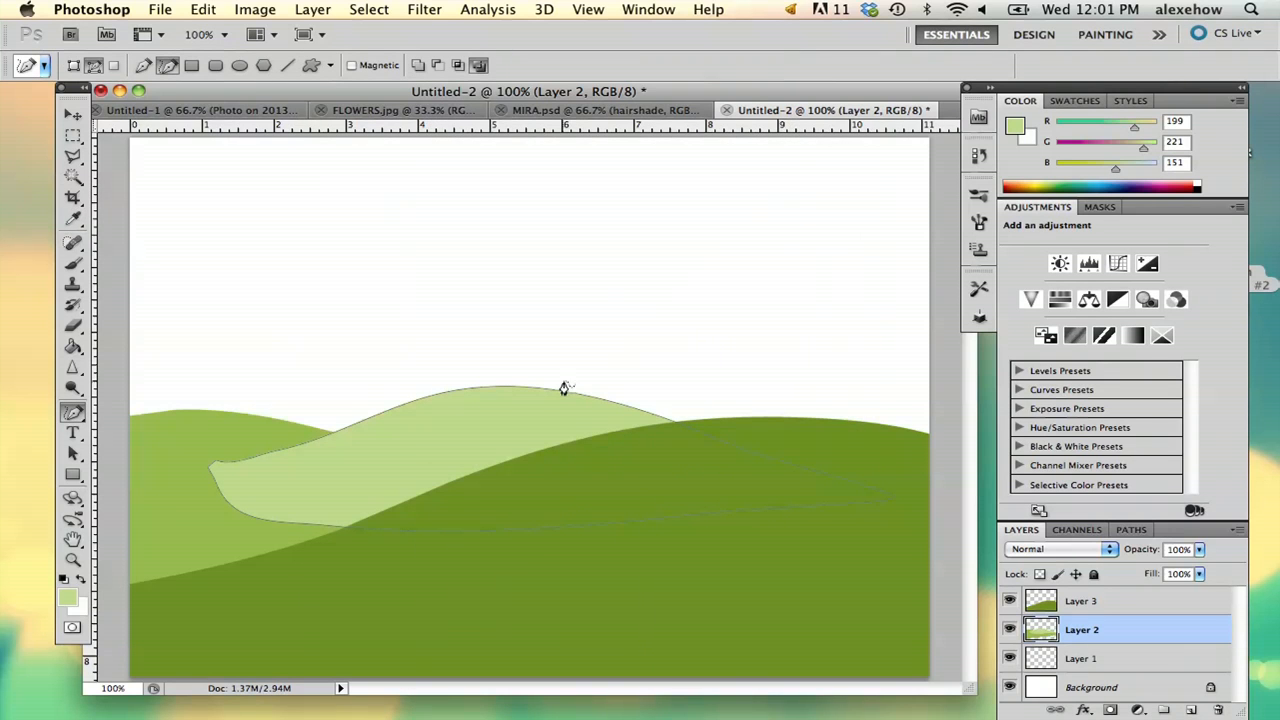
pyautogui.click(1080, 658)
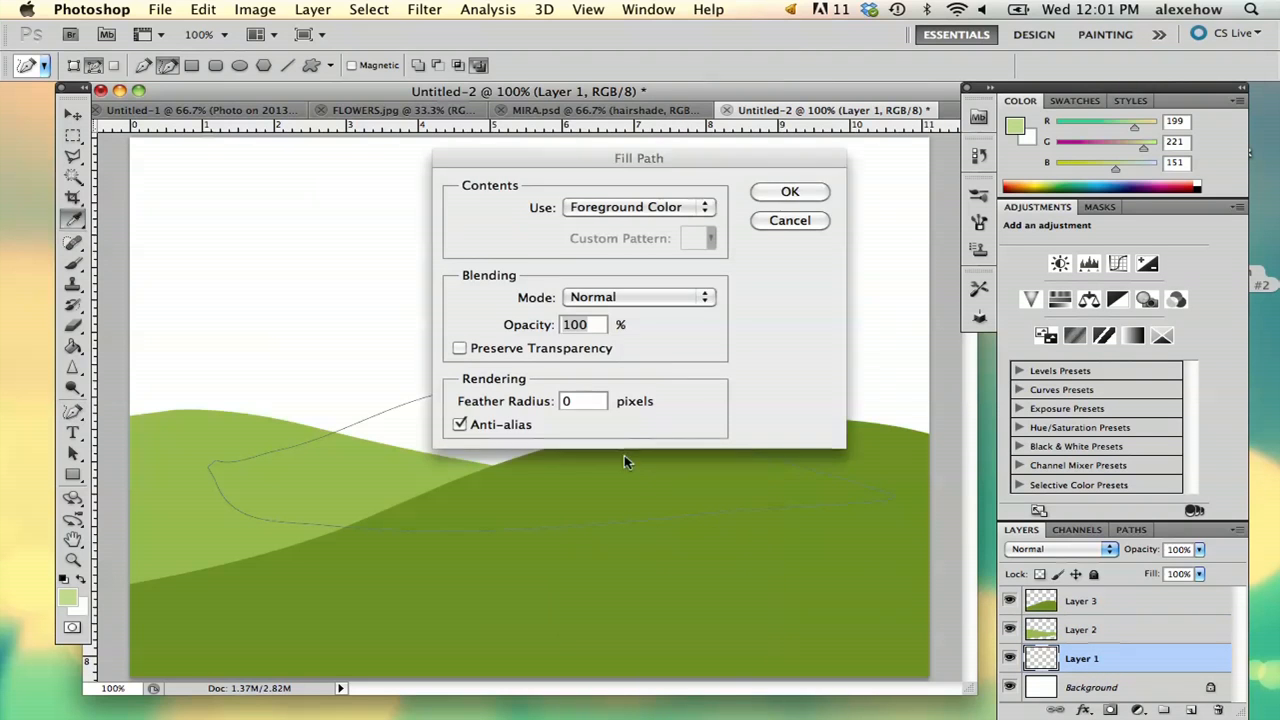
pyautogui.click(788, 192)
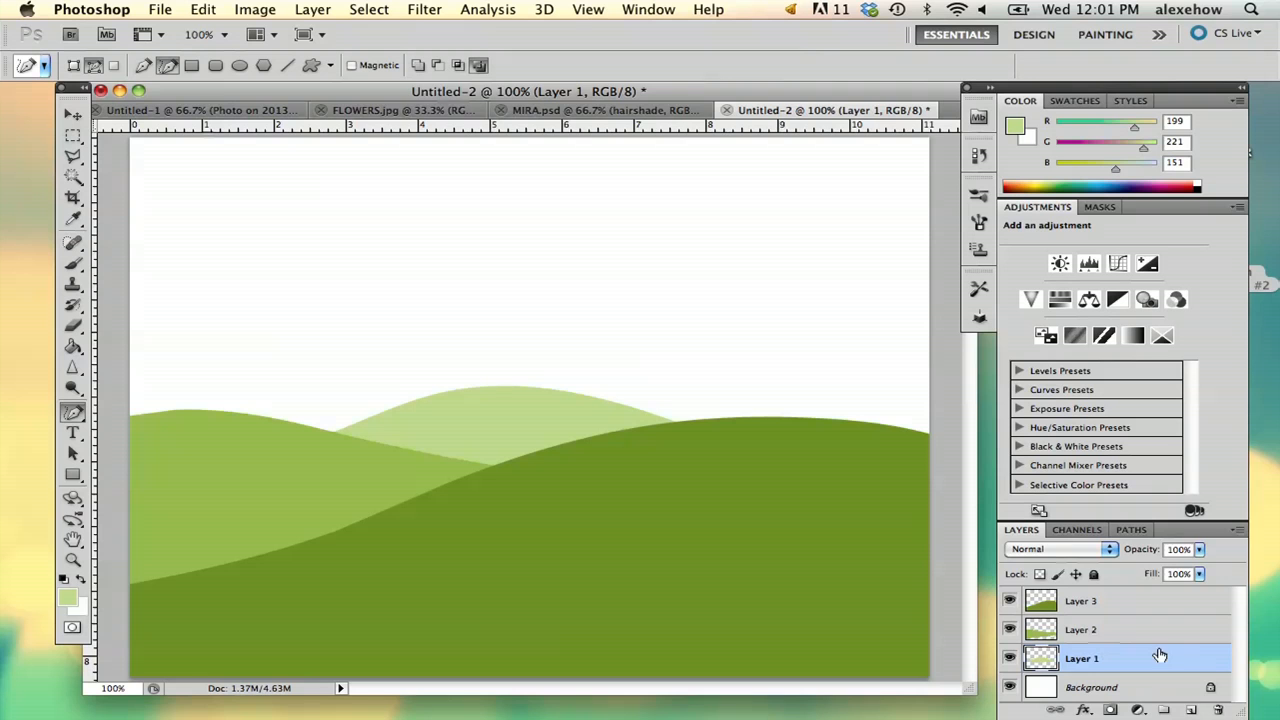
# - Merge the hill layers via Layer 1's menu, add new empty layers and move Layer 5 below Layer 3
pyautogui.rightClick(1080, 658)
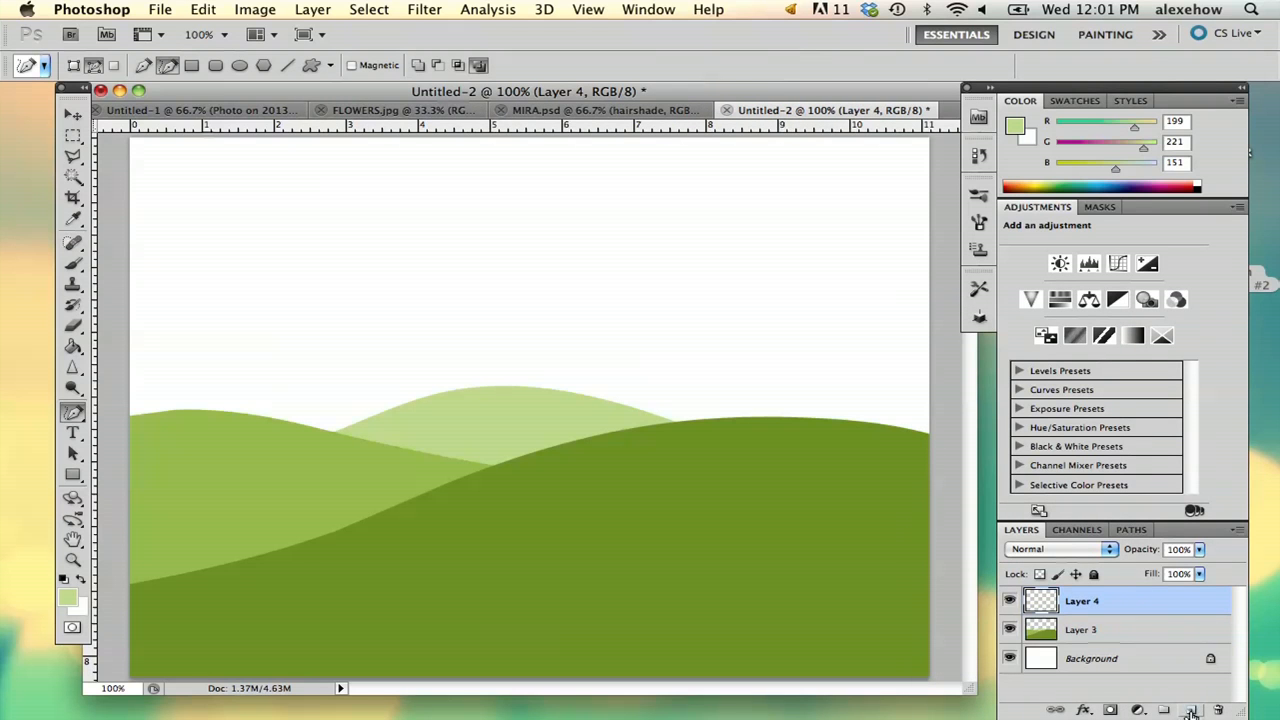
pyautogui.click(1192, 710)
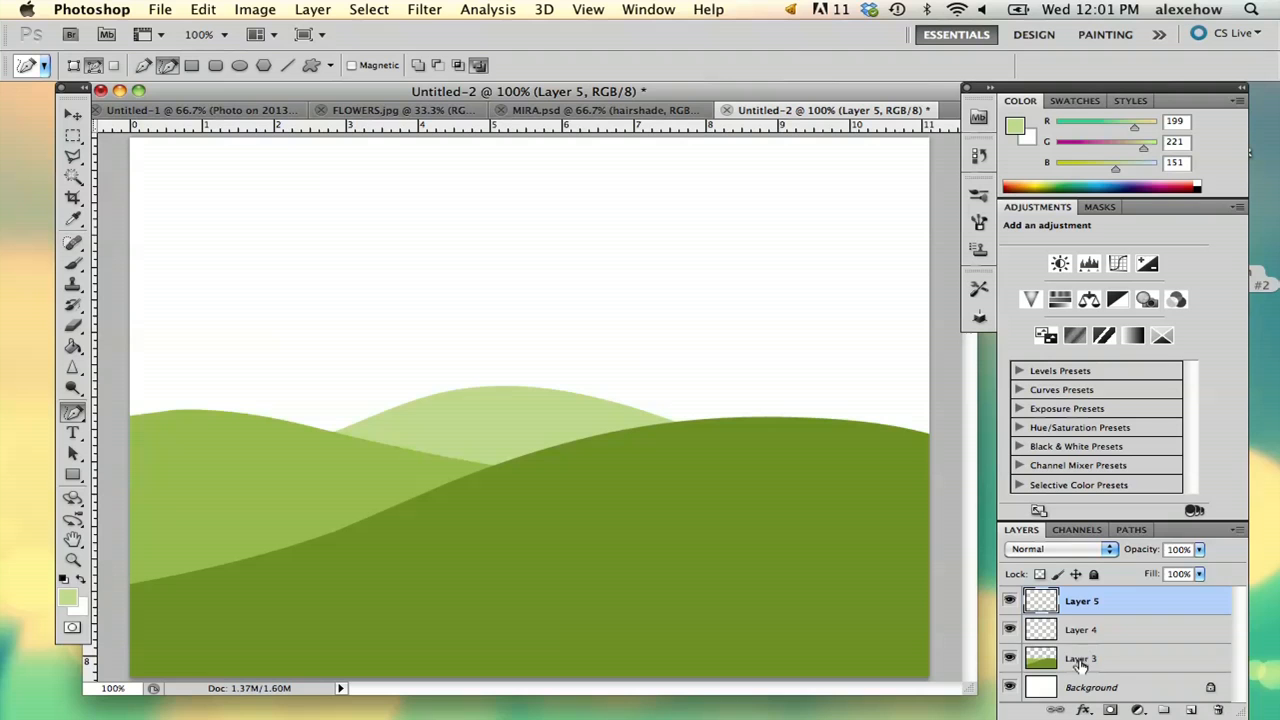
pyautogui.moveTo(1080, 658); pyautogui.dragTo(1080, 600)
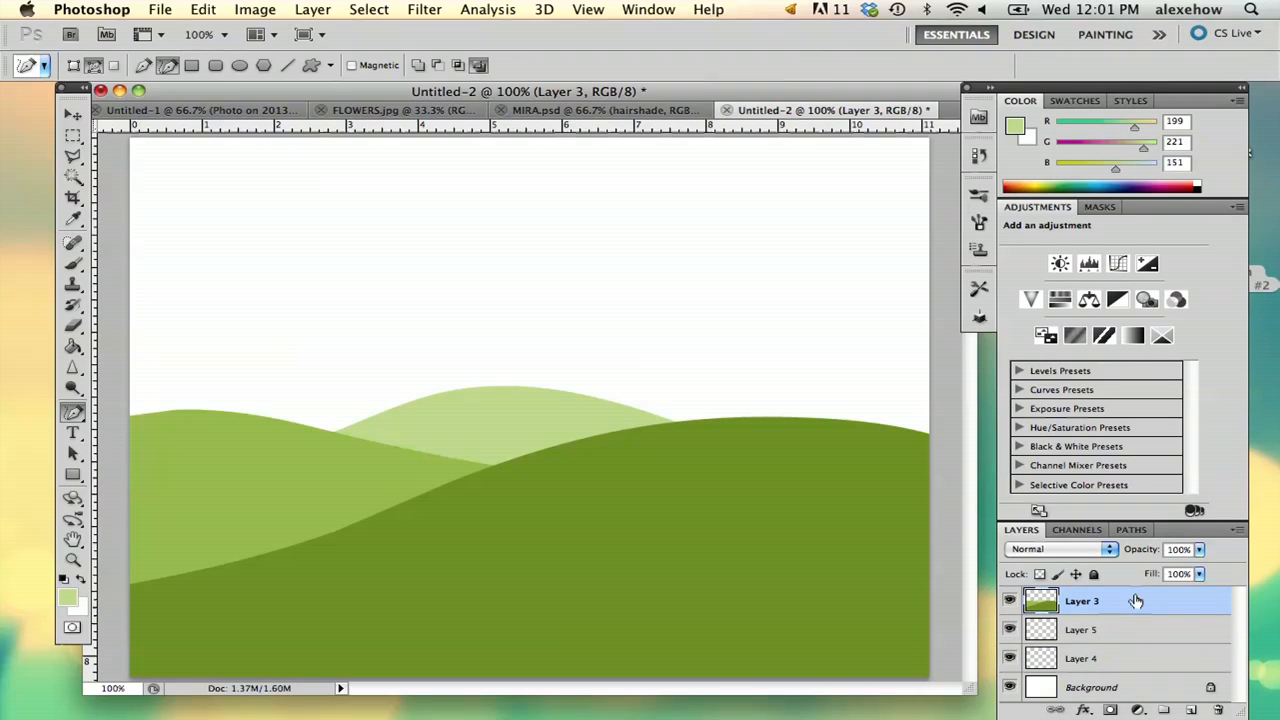
# - On Layer 4 set a teal foreground and fill the sky with a teal-to-pale gradient, then select Layer 5
pyautogui.click(1080, 658)
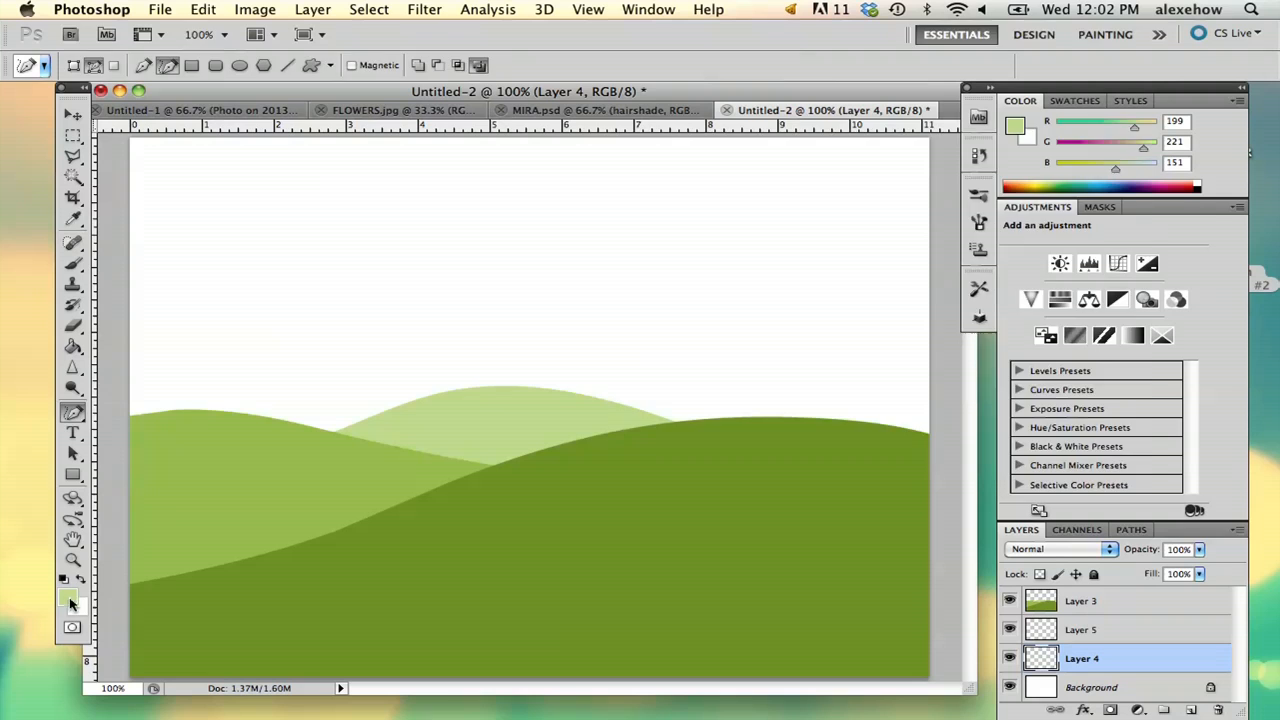
pyautogui.click(68, 596)
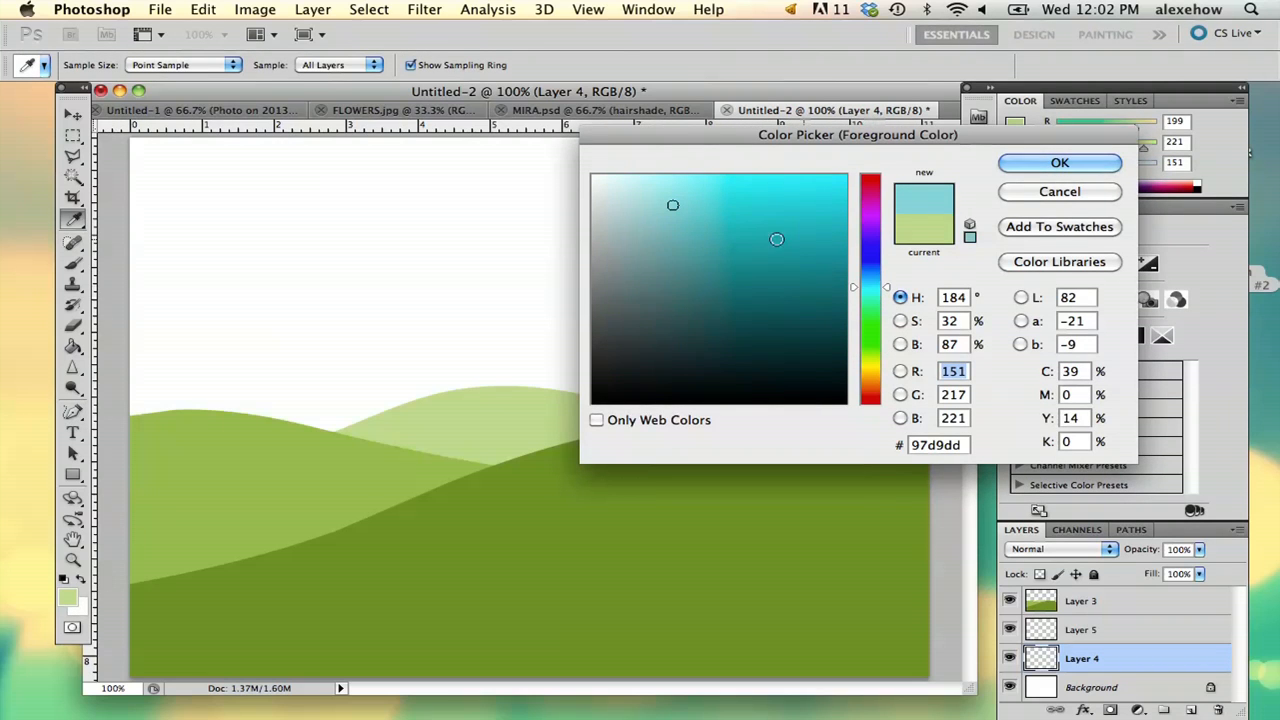
pyautogui.click(1060, 162)
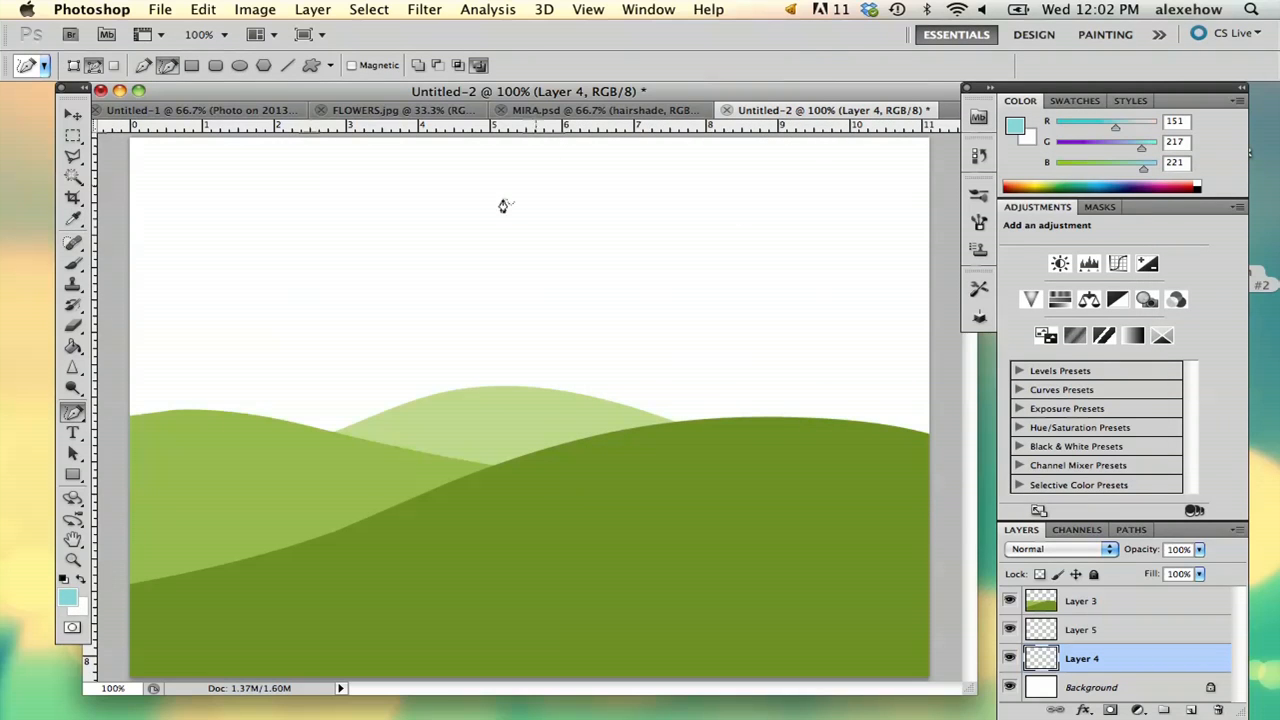
pyautogui.moveTo(84, 344)
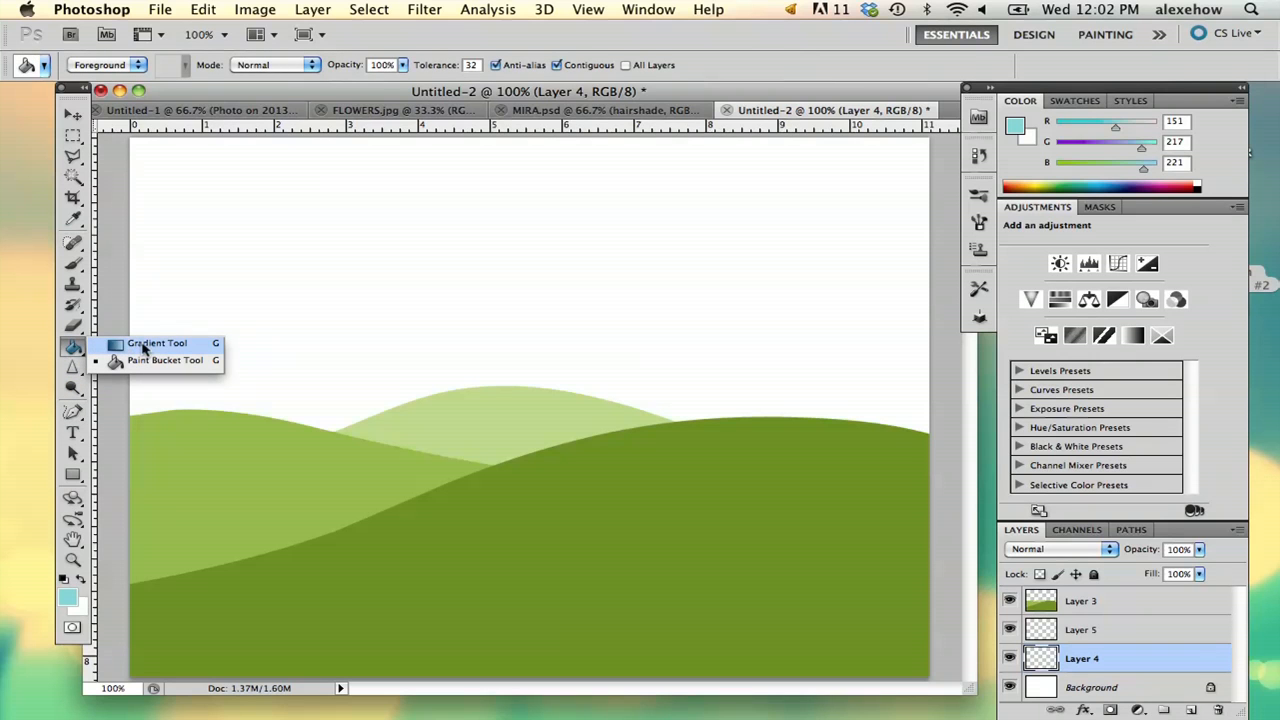
pyautogui.click(156, 344)
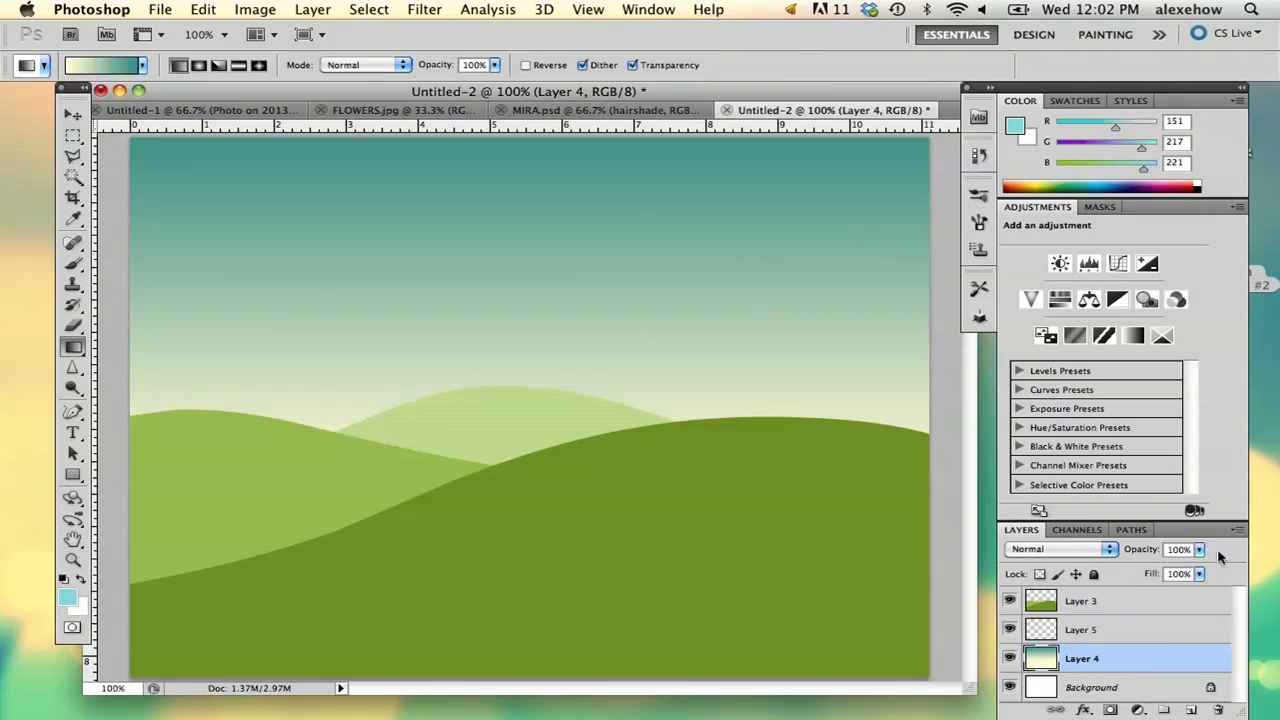
pyautogui.click(1080, 628)
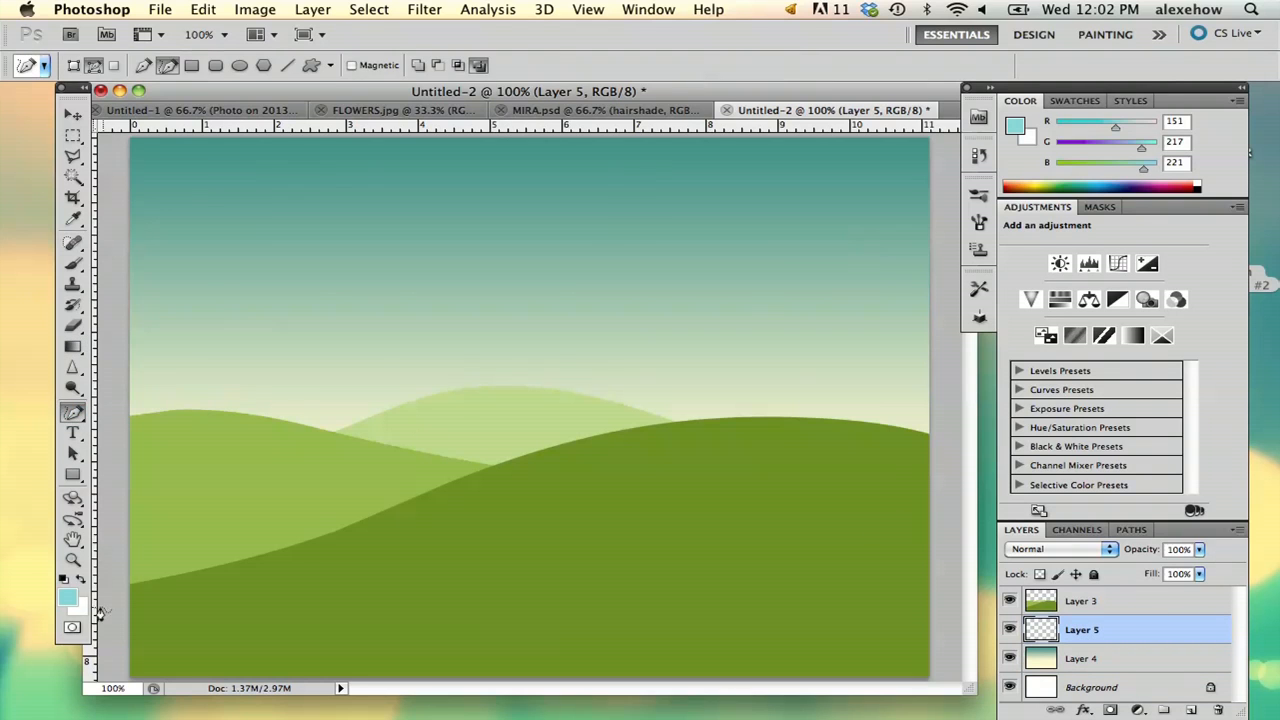
# - Set a dark brown foreground and draw the jagged mountain ridge outline behind the hills
pyautogui.click(68, 596)
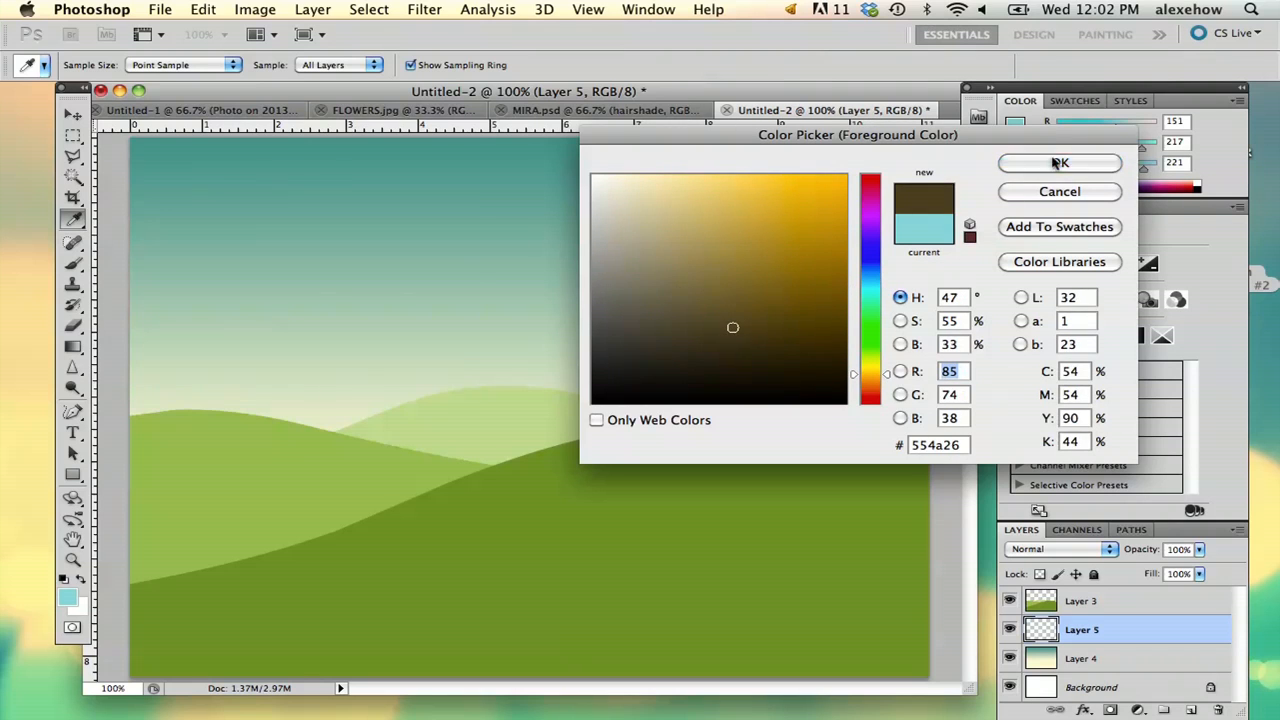
pyautogui.click(1060, 162)
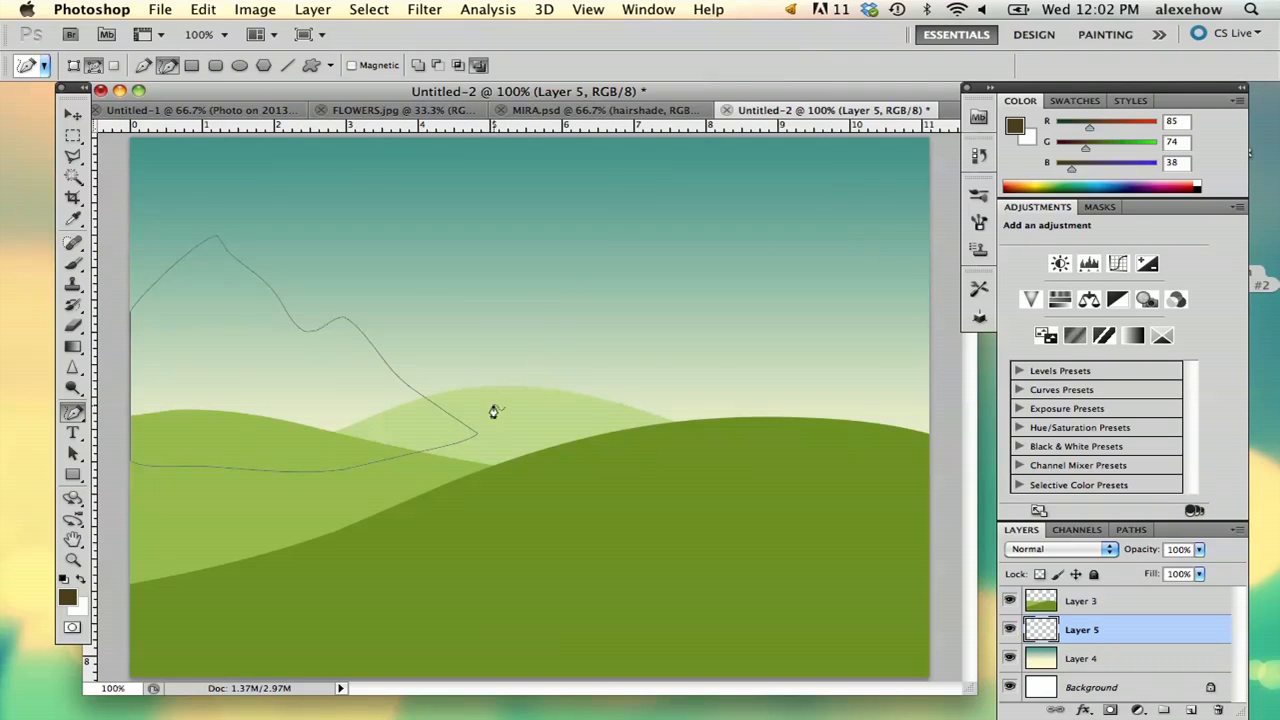
pyautogui.moveTo(516, 444)
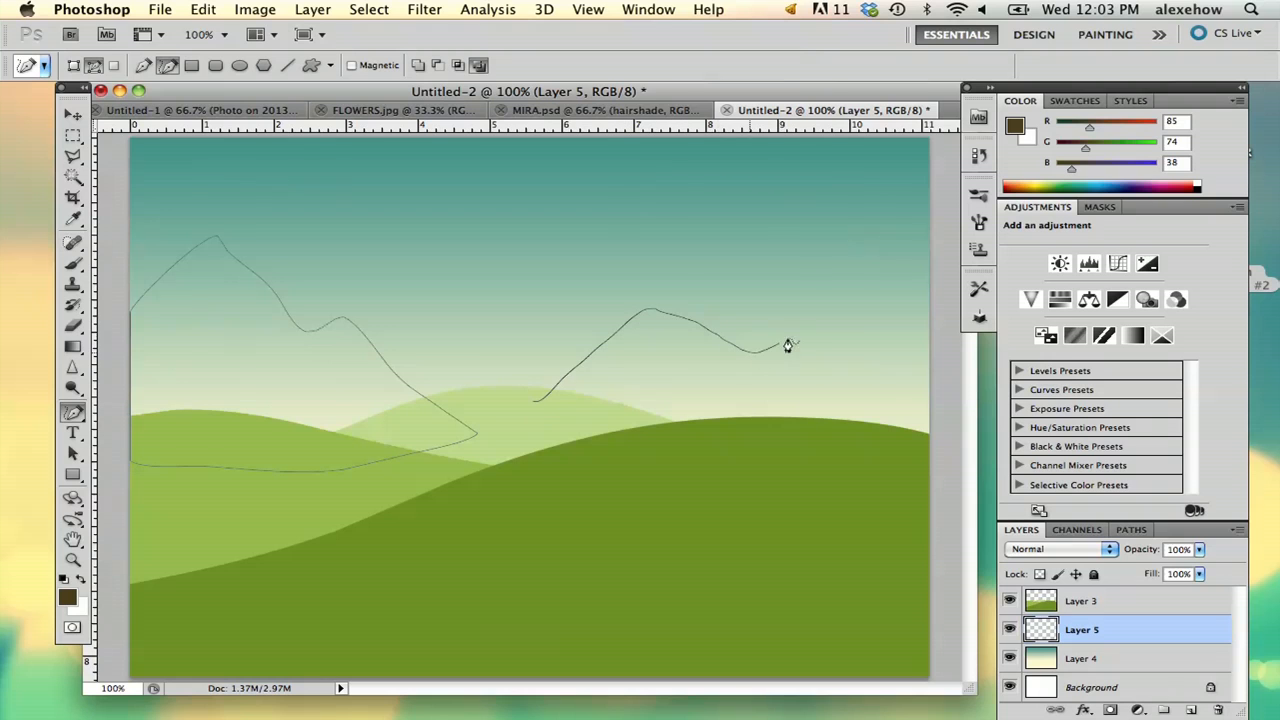
pyautogui.moveTo(790, 344); pyautogui.dragTo(630, 470)
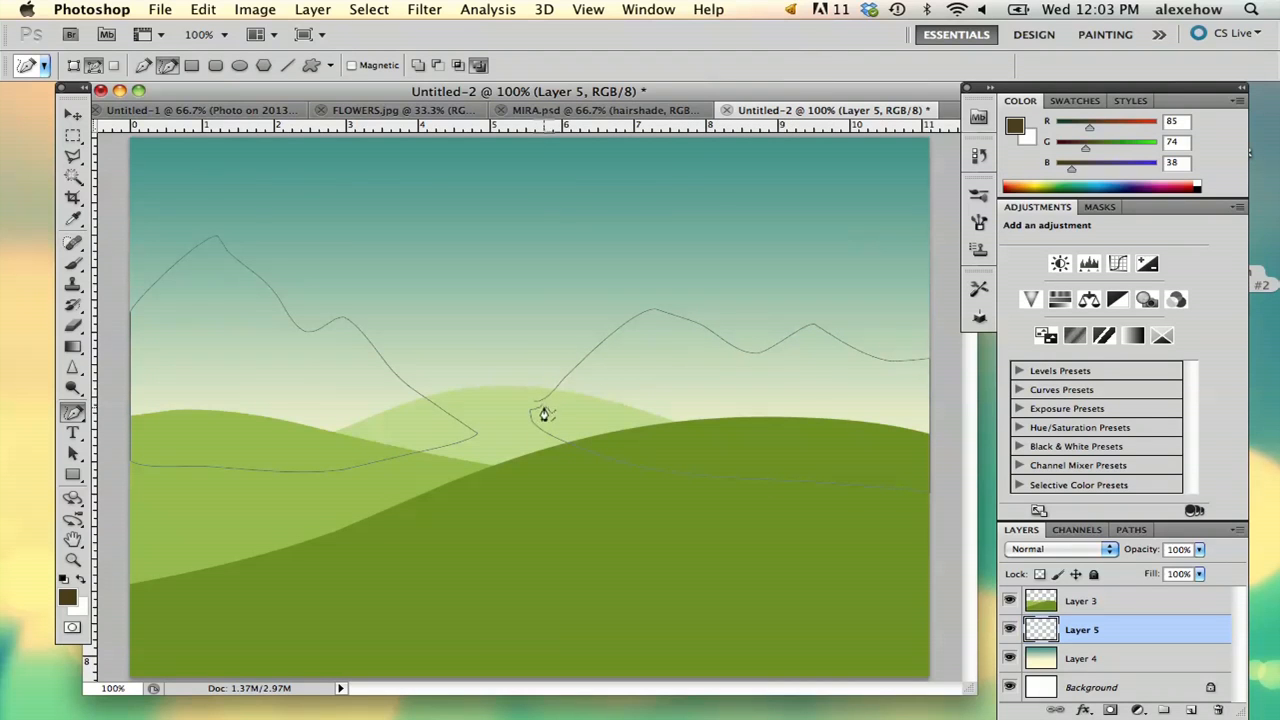
# - Fill the mountain outline dark brown and clear the leftover path
pyautogui.rightClick(544, 414)
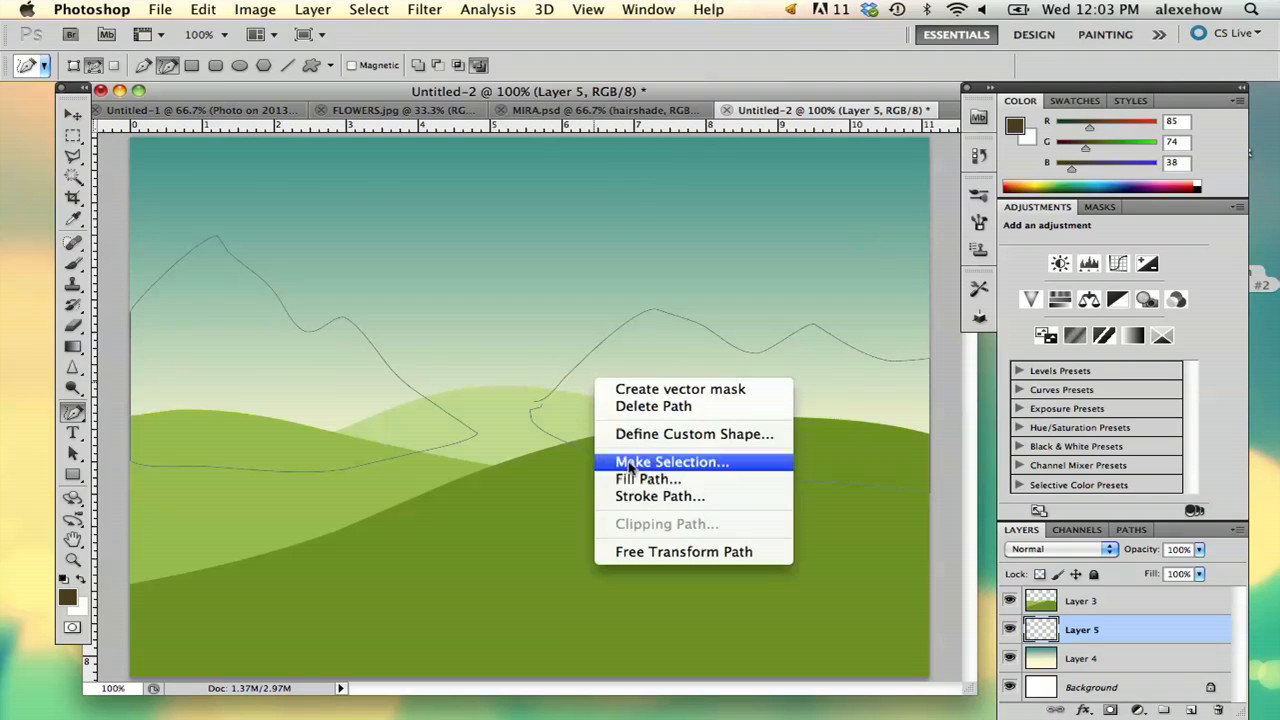
pyautogui.click(672, 460)
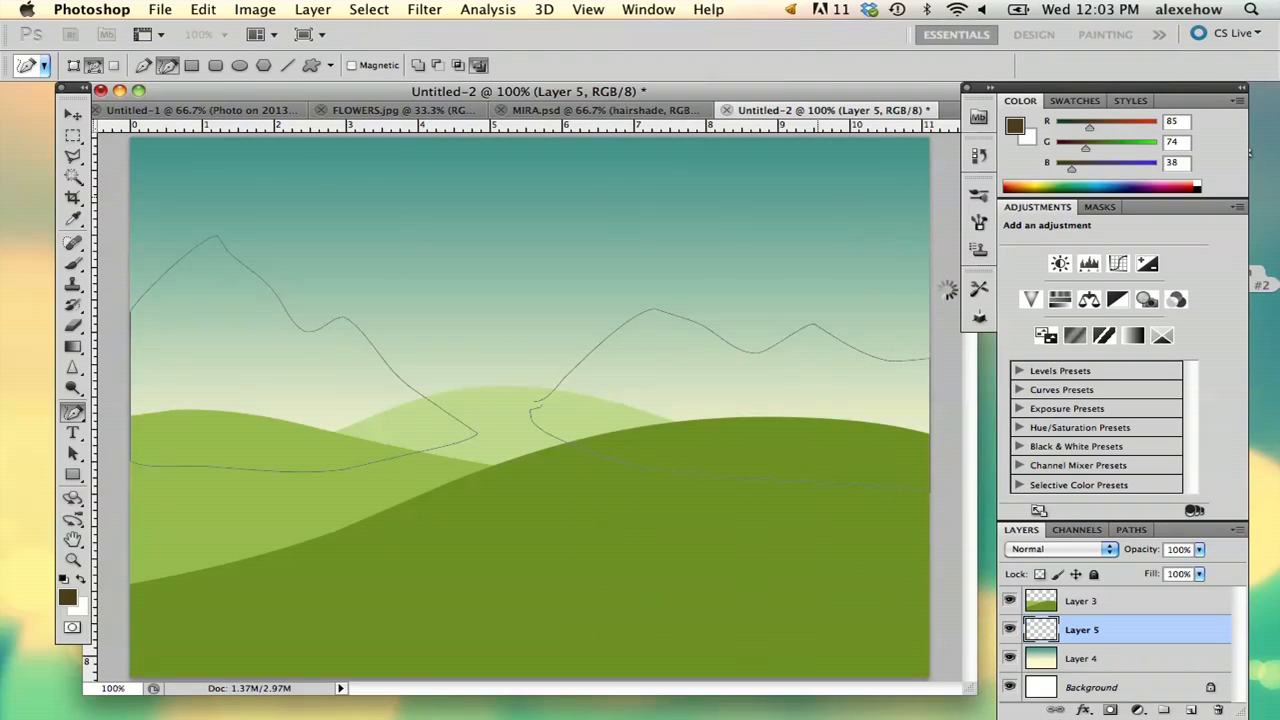
pyautogui.click(376, 472)
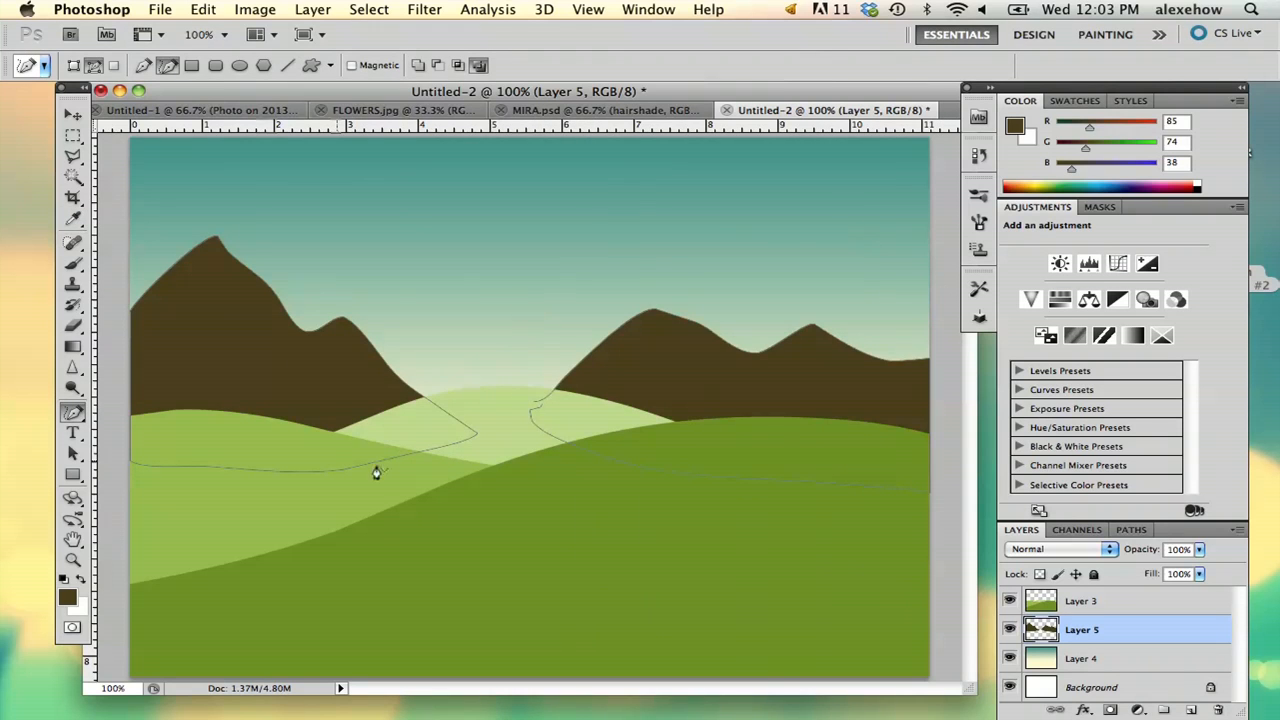
pyautogui.rightClick(376, 472)
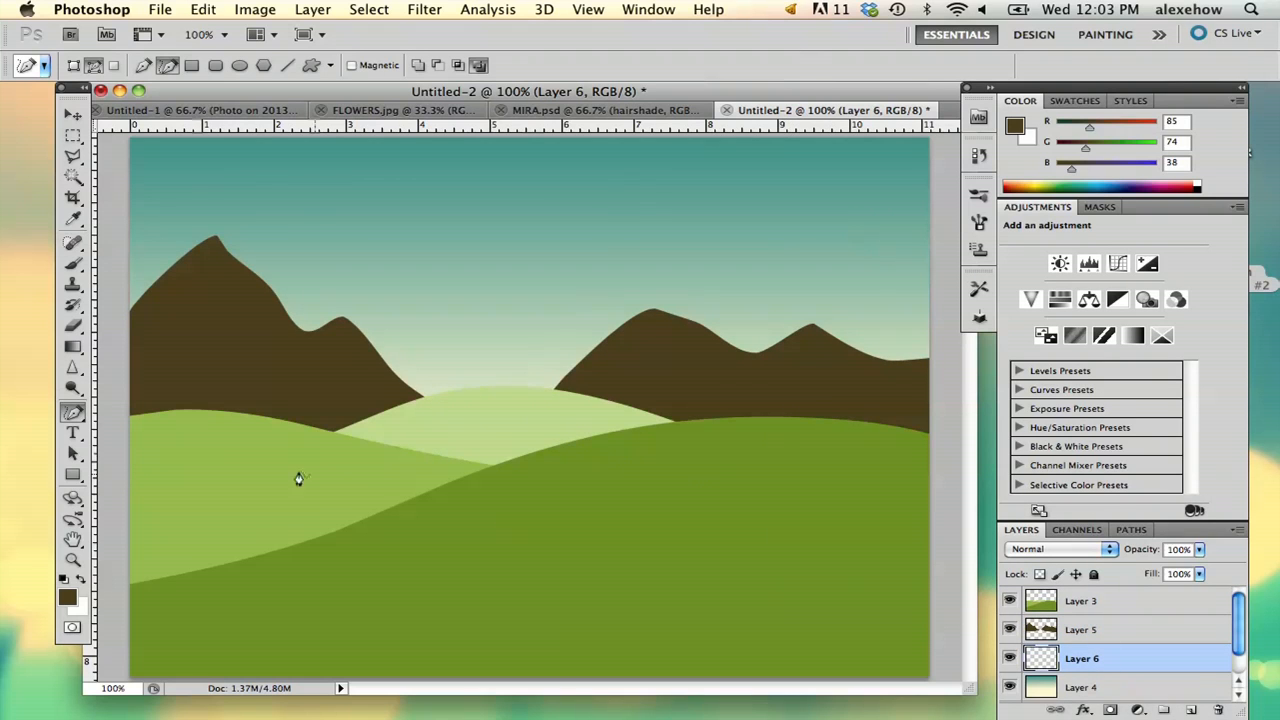
# - Pick a lighter brown and fill the distant-mountain path so a tan ridge shows between the dark peaks
pyautogui.click(68, 596)
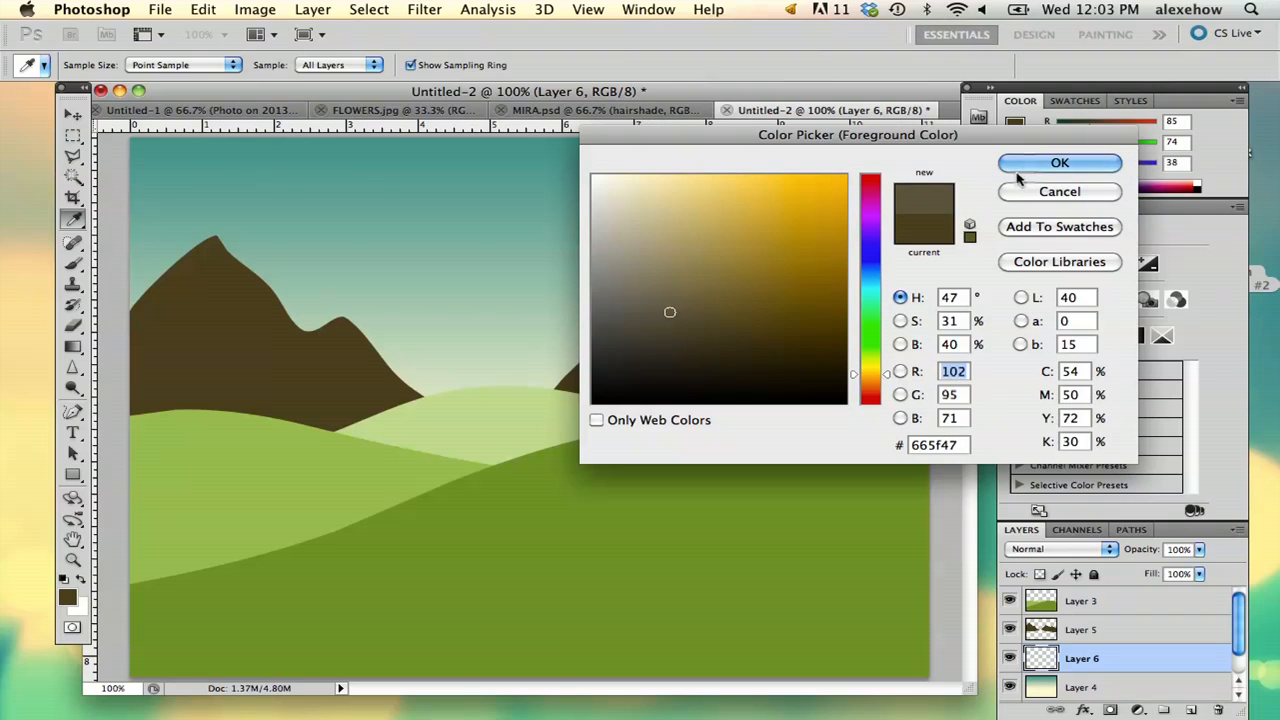
pyautogui.click(764, 246)
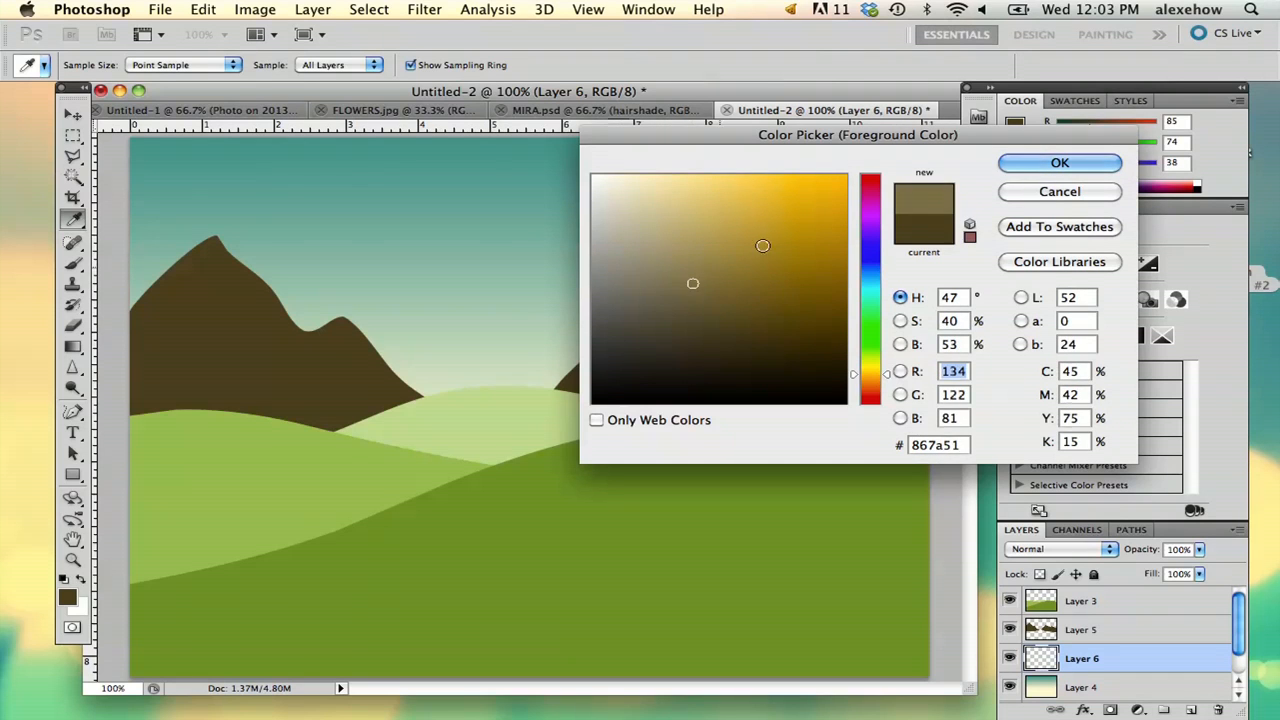
pyautogui.click(1060, 162)
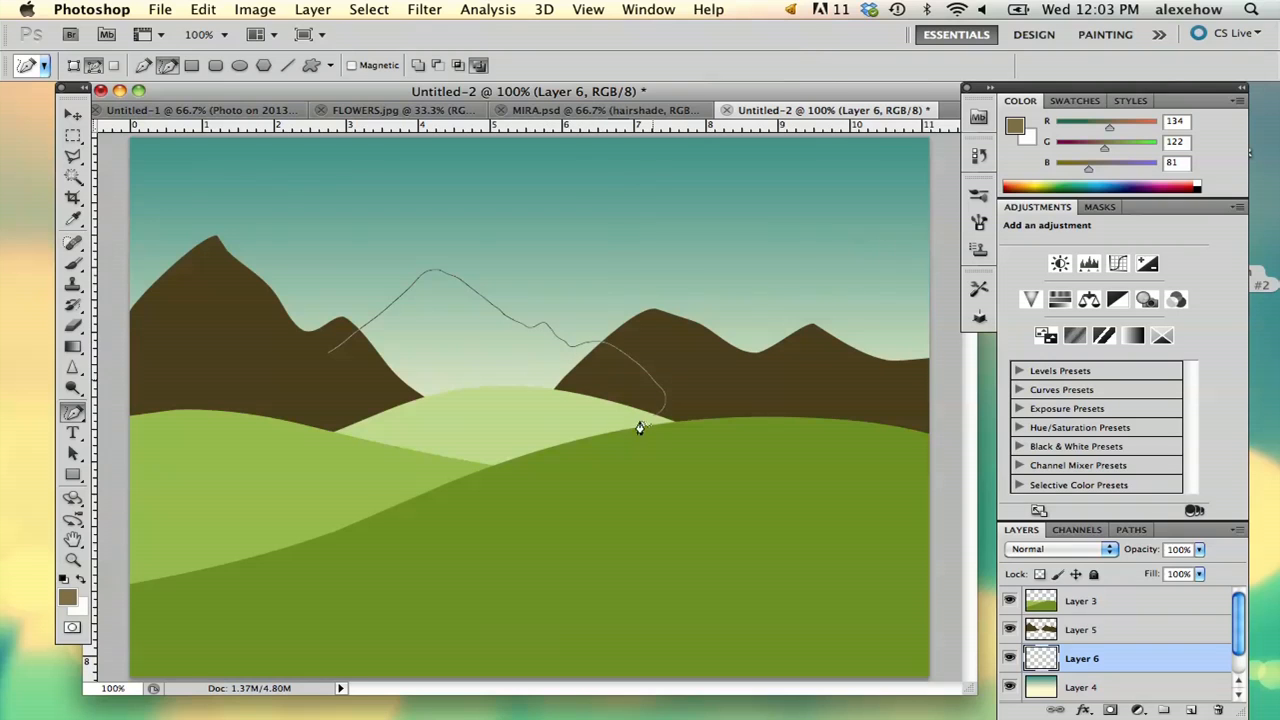
pyautogui.rightClick(640, 428)
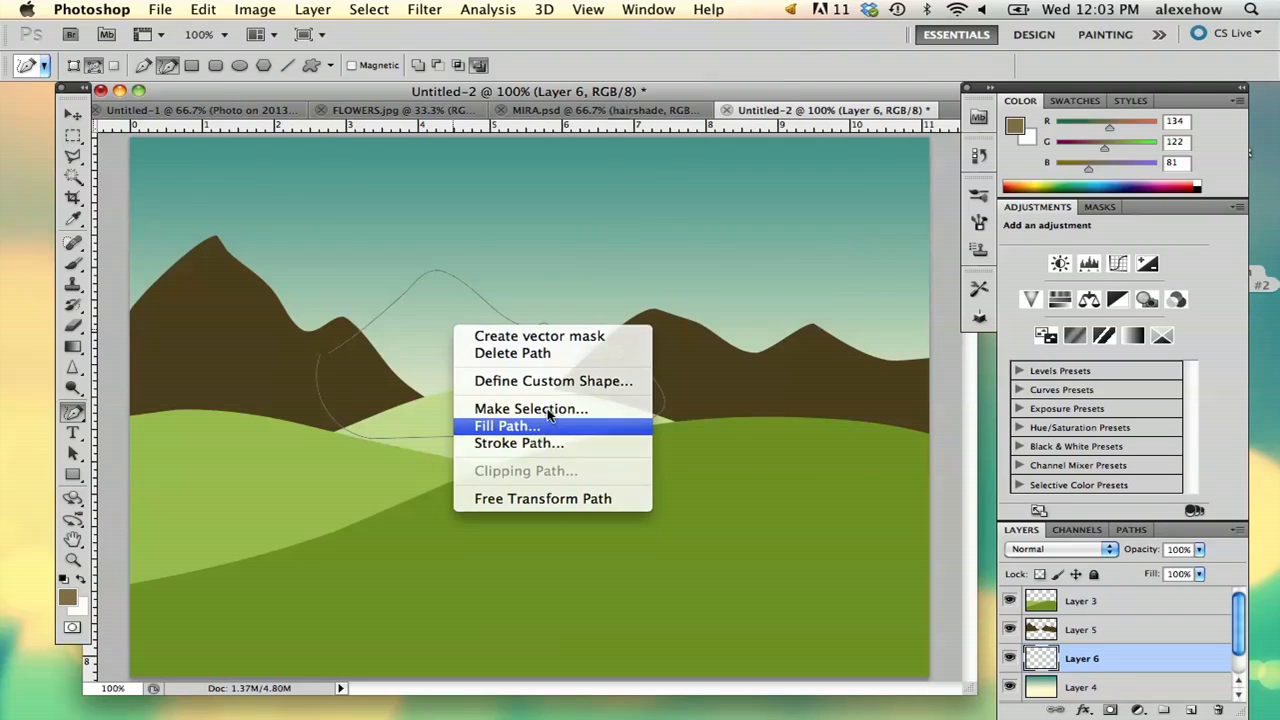
pyautogui.click(508, 424)
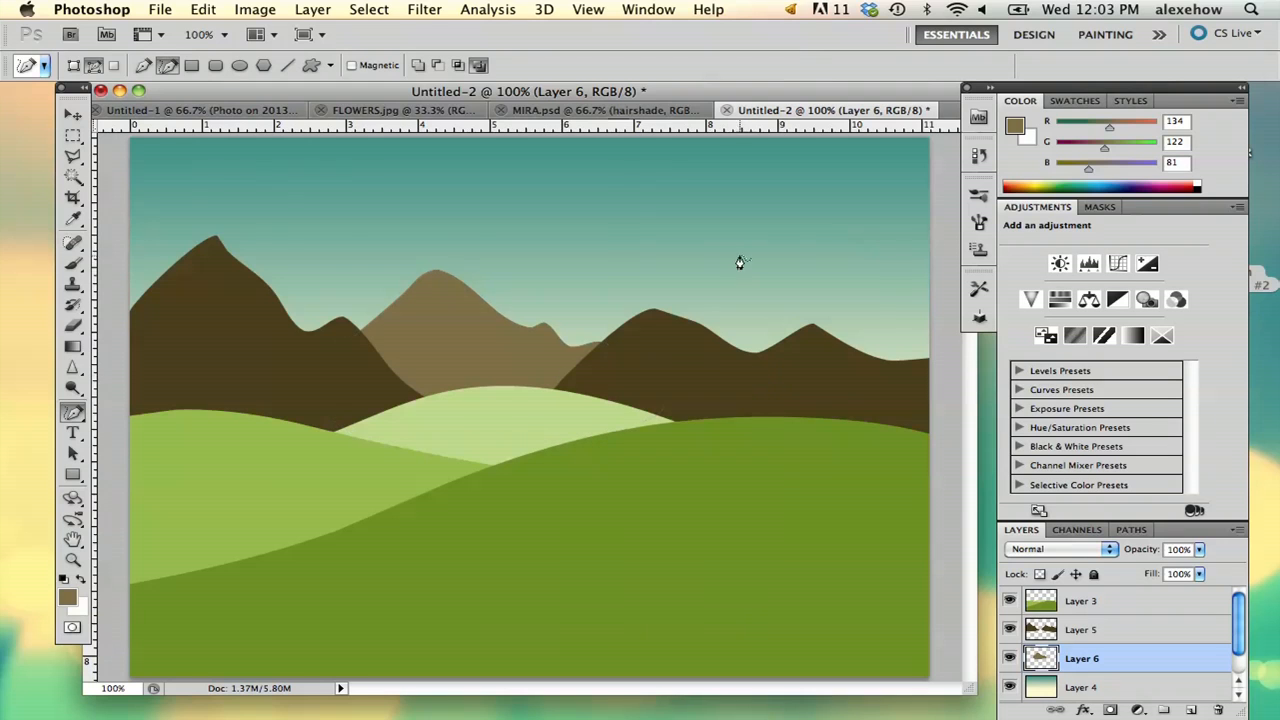
pyautogui.moveTo(448, 318)
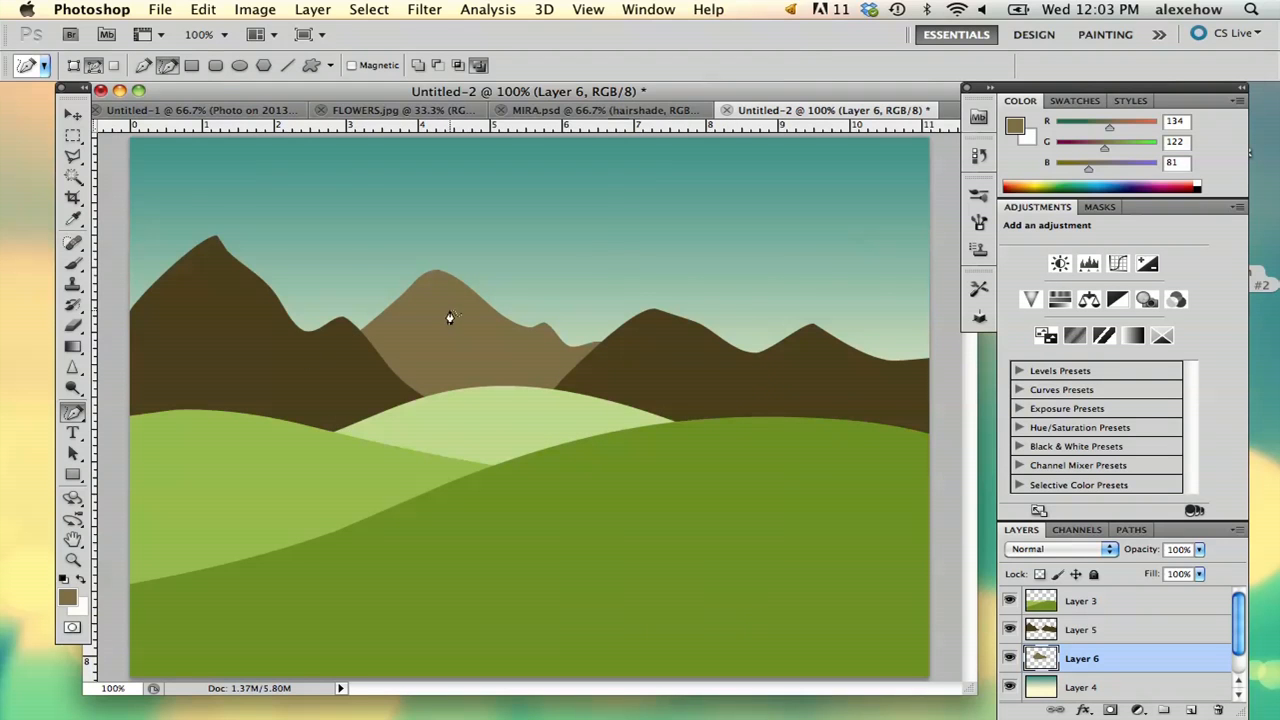
pyautogui.moveTo(792, 390)
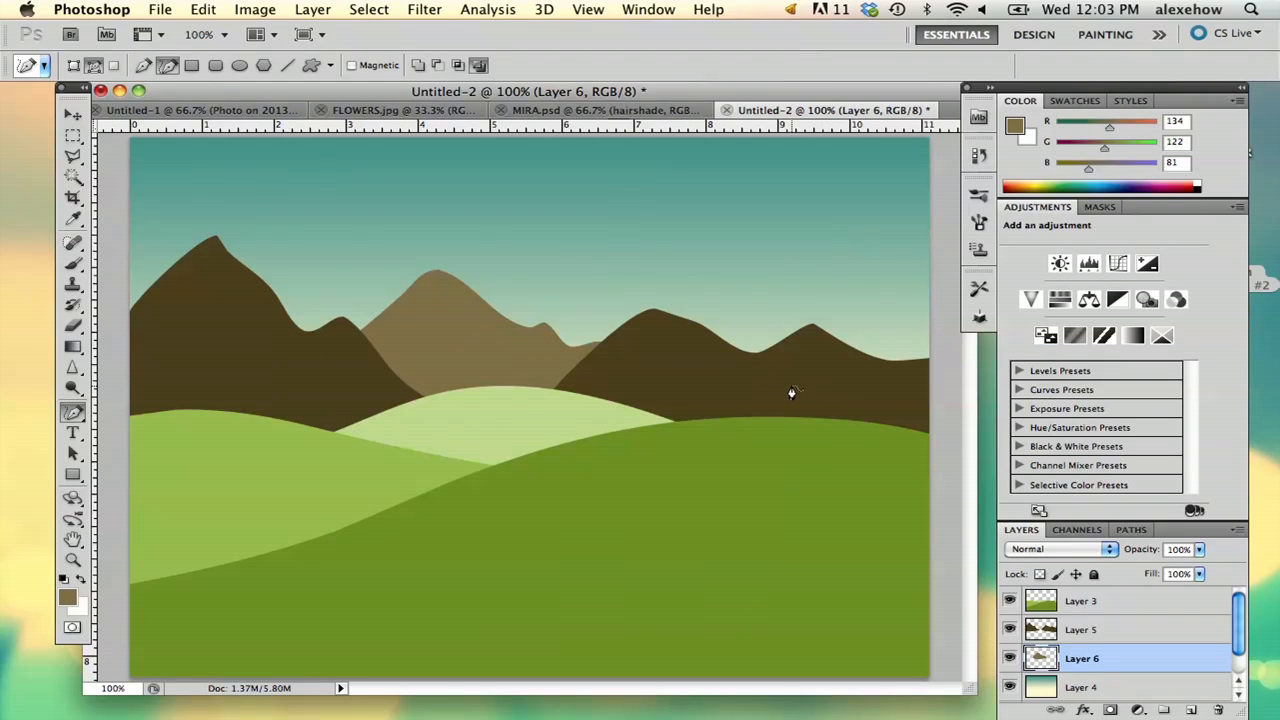
pyautogui.moveTo(712, 304)
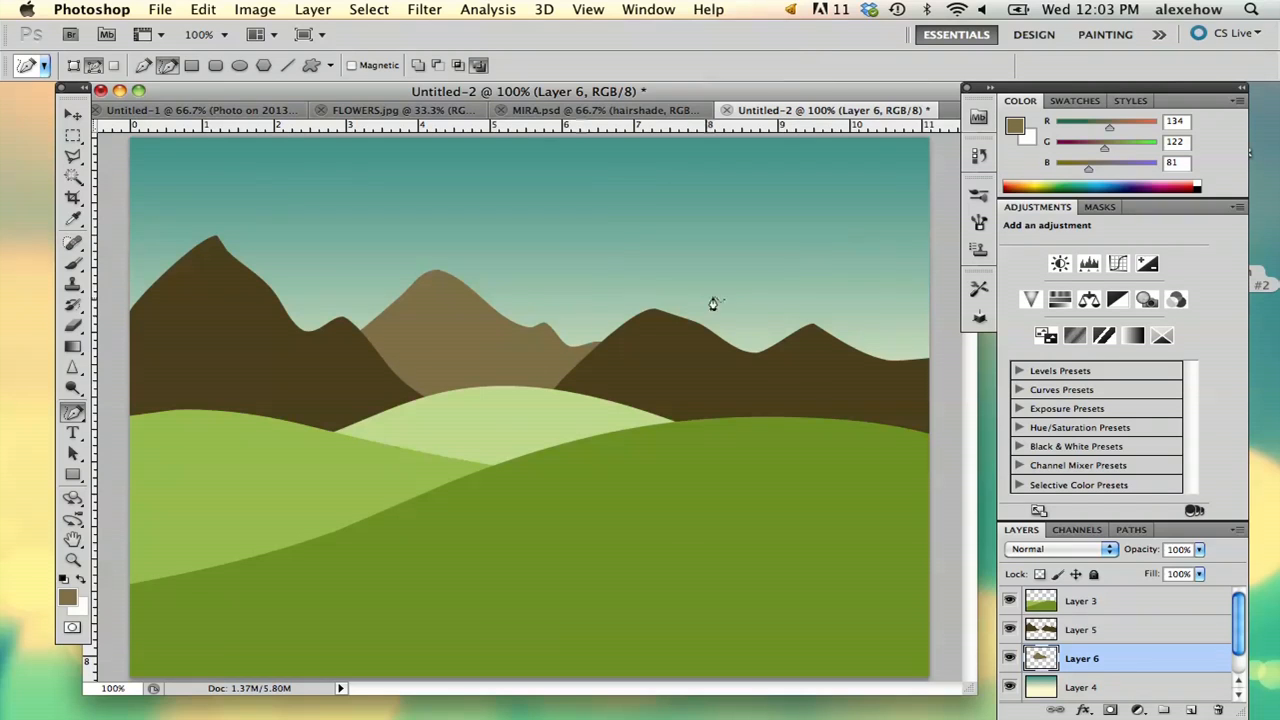
# - On a new top layer paint white guide strokes across the sky and down the right foreground, then select the hills layer
pyautogui.click(1082, 688)
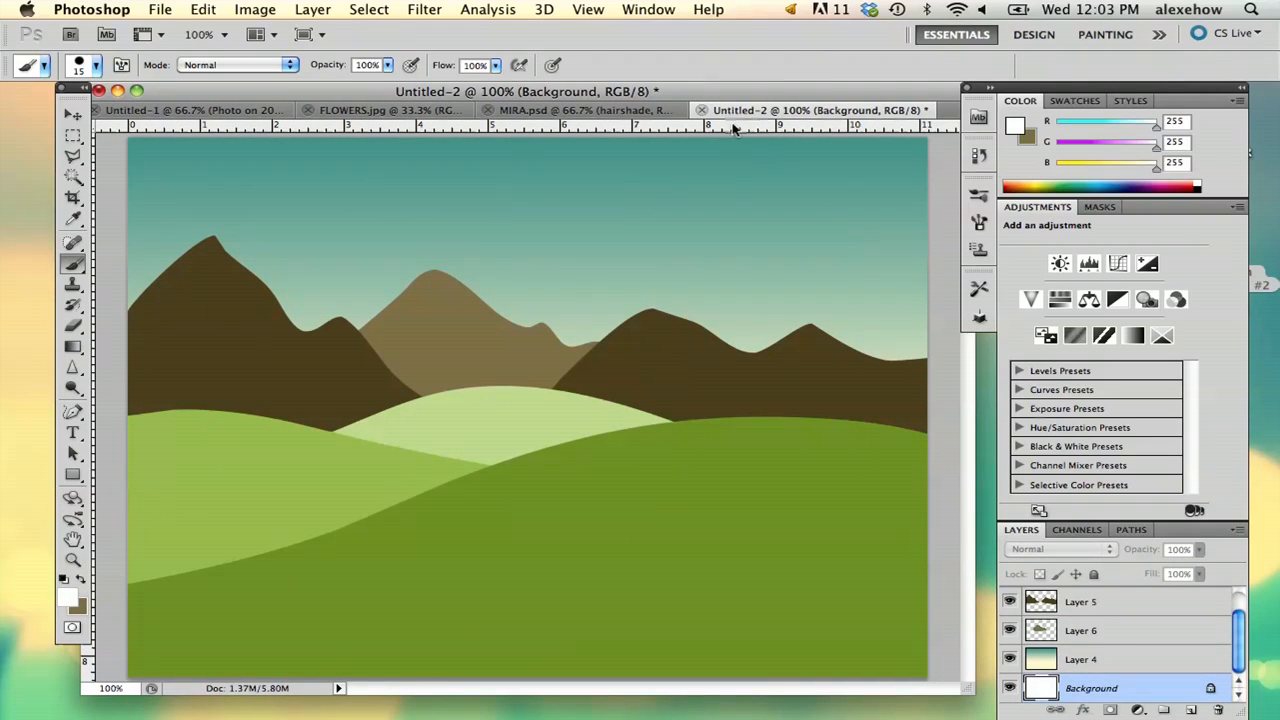
pyautogui.moveTo(862, 136)
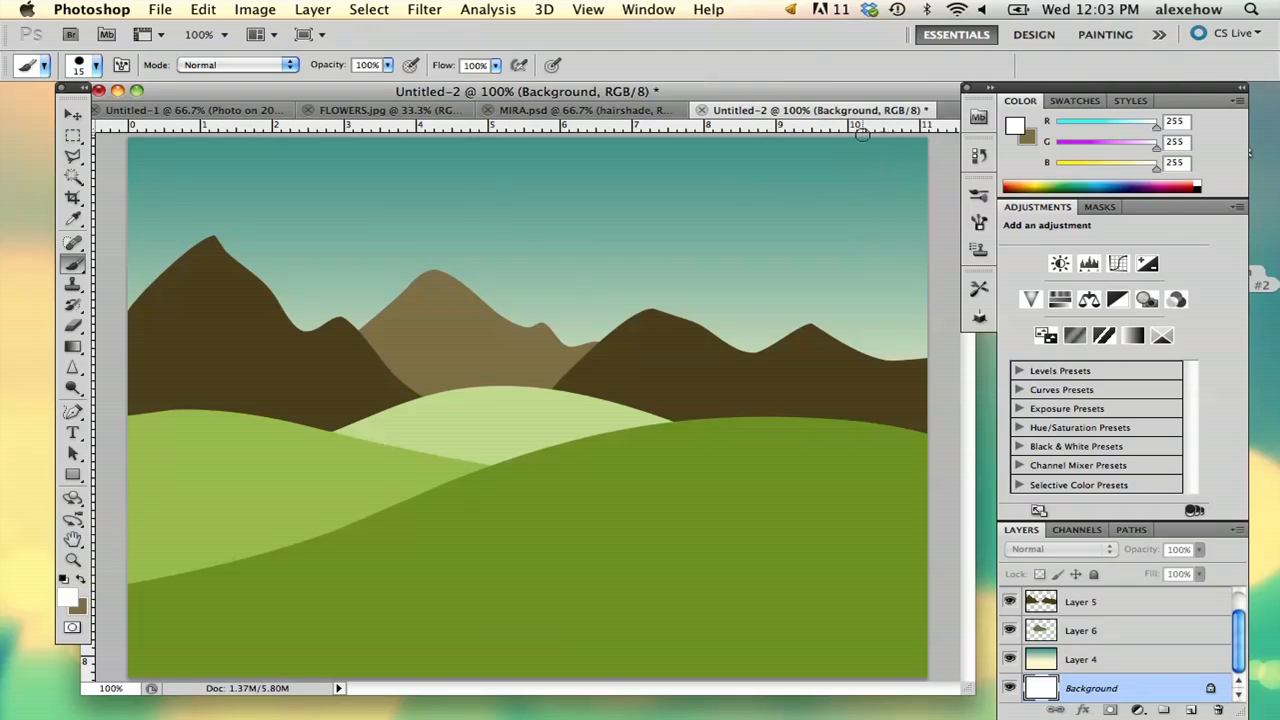
pyautogui.moveTo(882, 168)
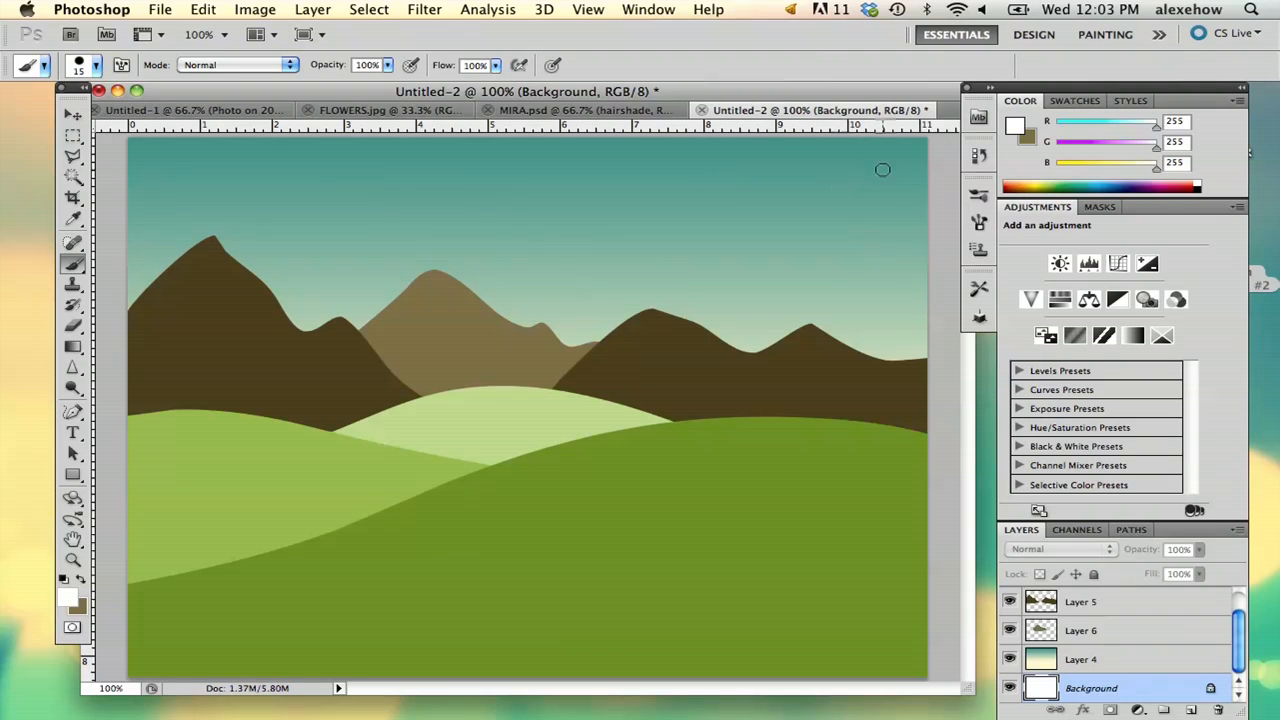
pyautogui.moveTo(792, 148)
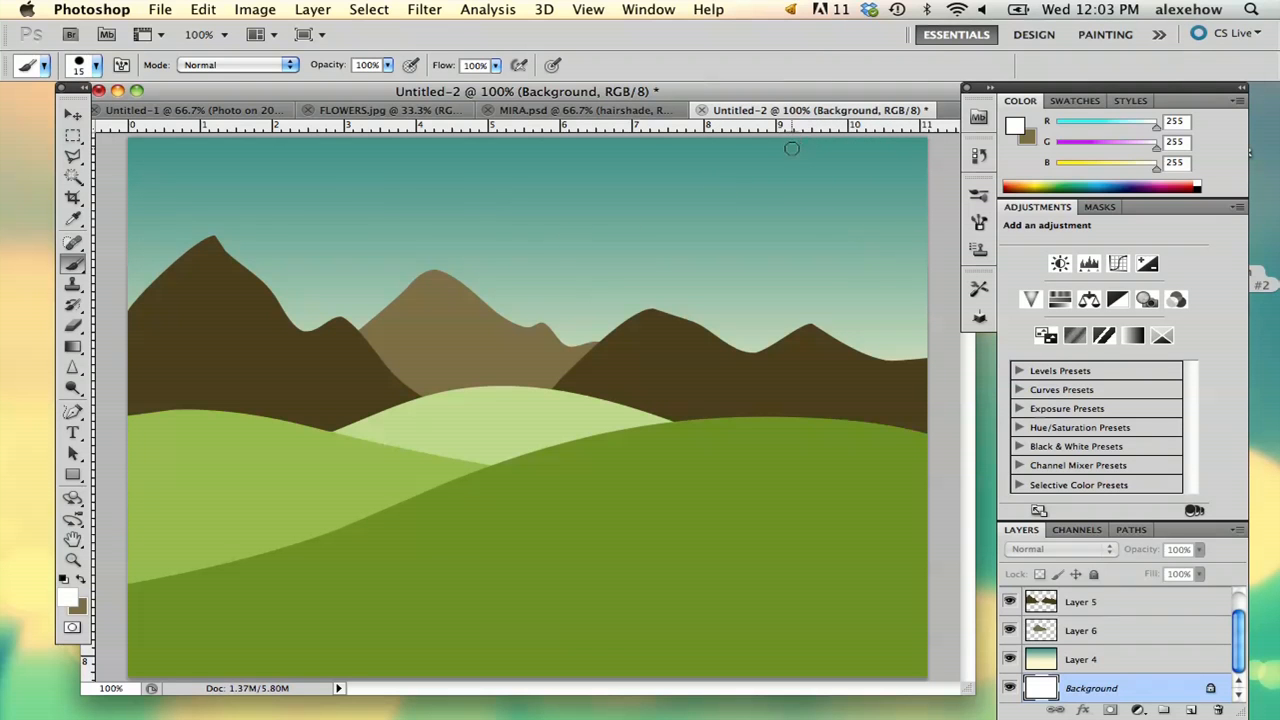
pyautogui.click(1080, 600)
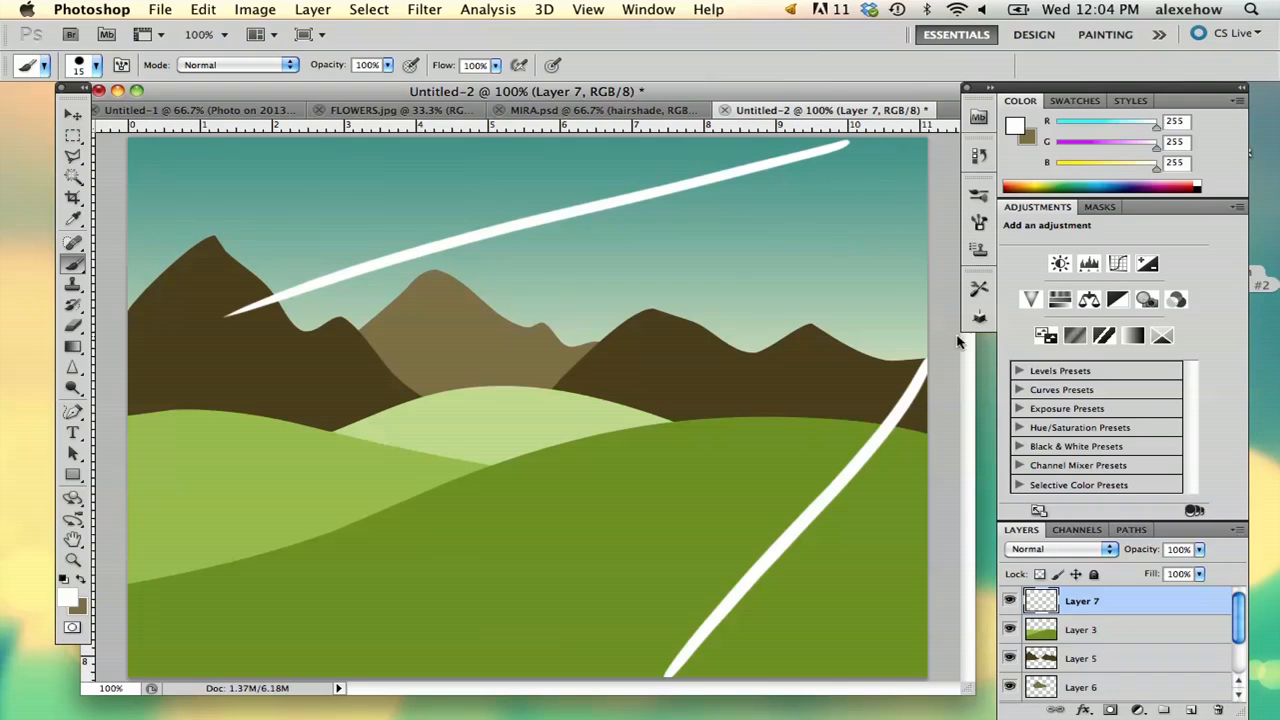
pyautogui.moveTo(1088, 644)
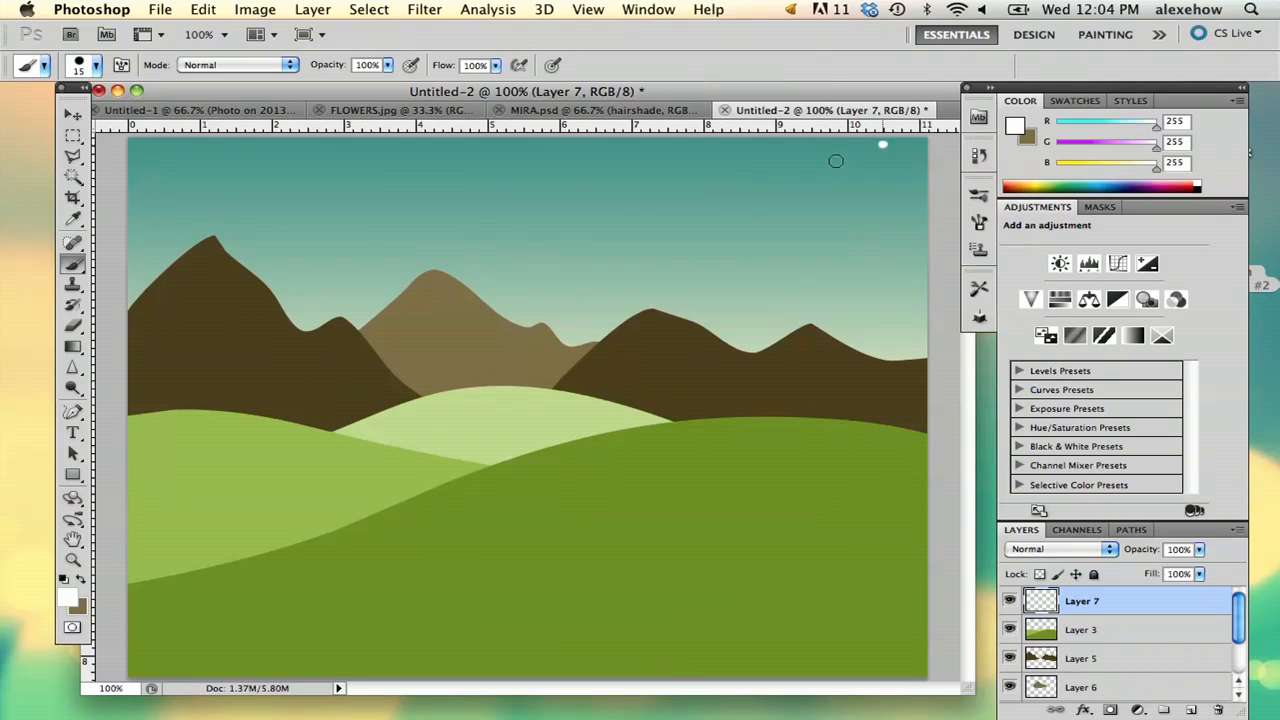
pyautogui.moveTo(880, 150); pyautogui.dragTo(668, 612)
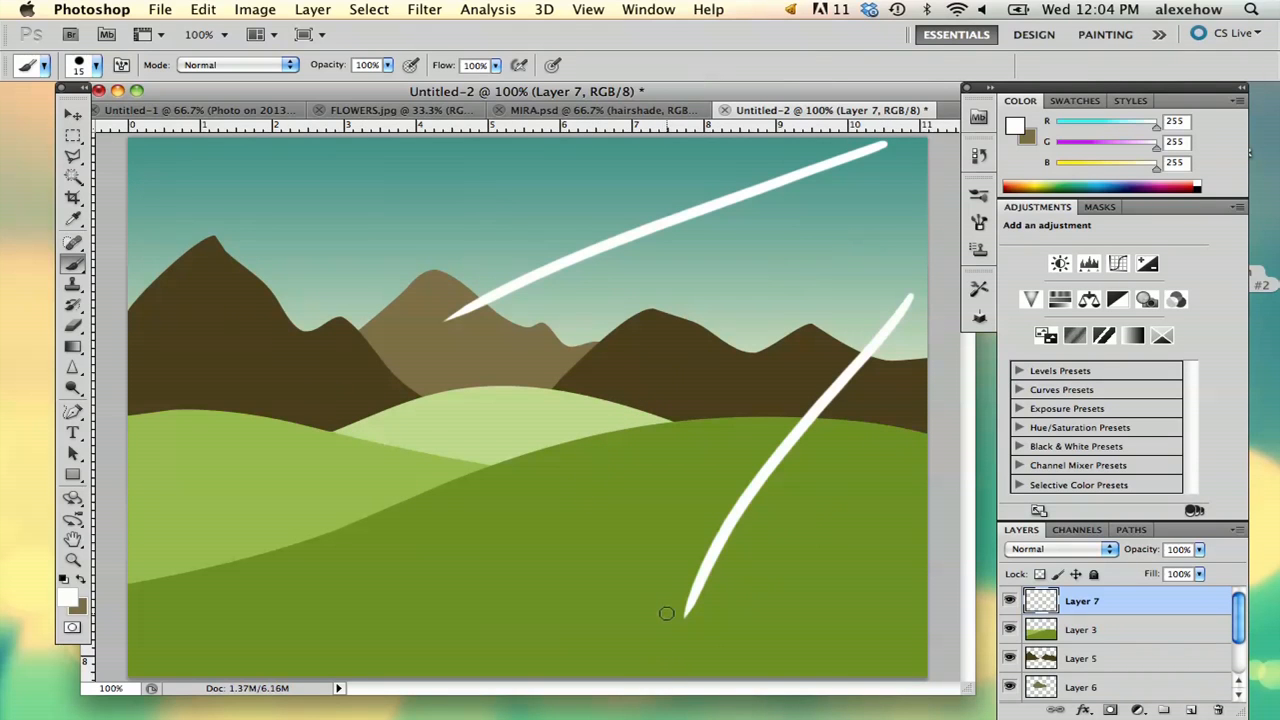
pyautogui.click(1080, 628)
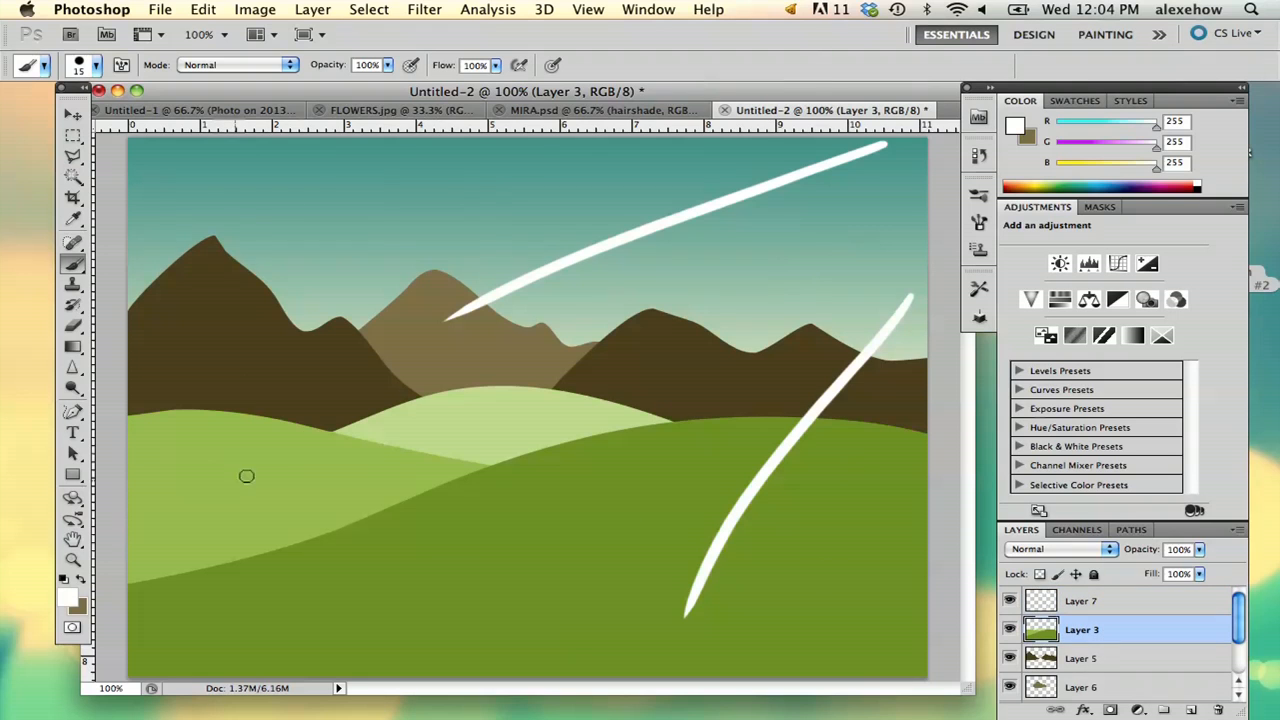
# - Change the foreground paint colour to a brighter yellow-green
pyautogui.click(68, 596)
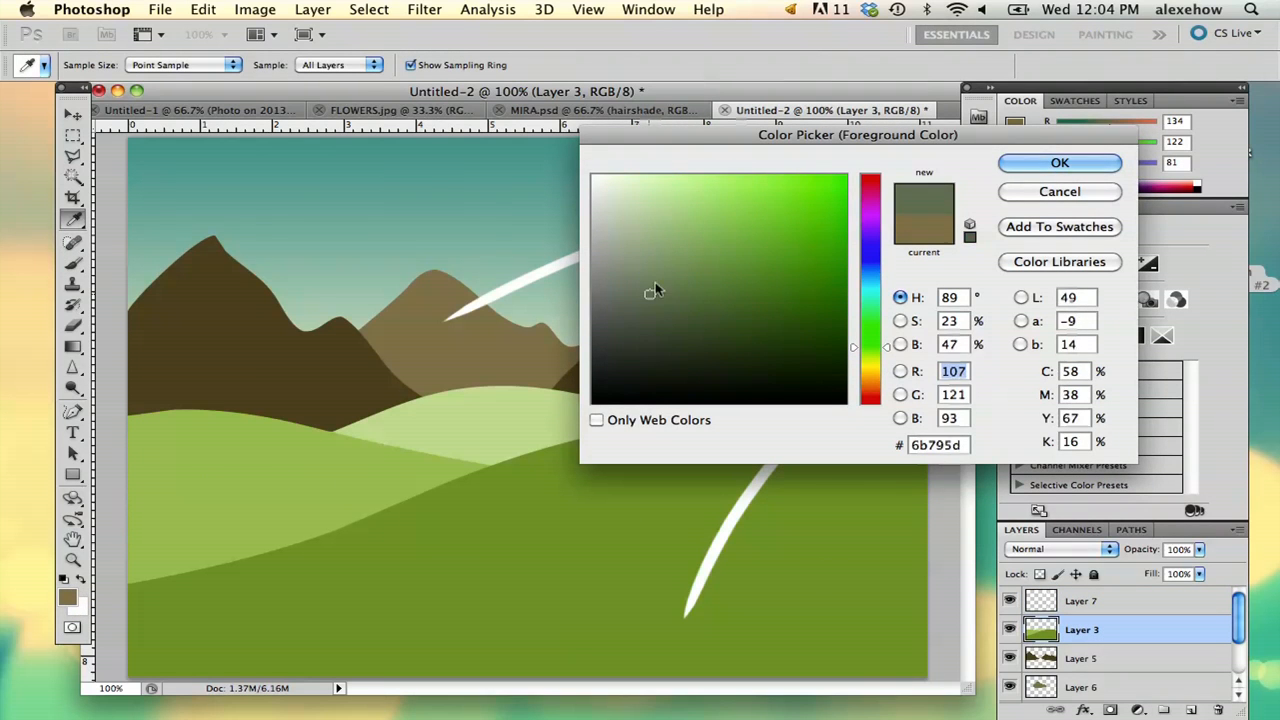
pyautogui.click(704, 254)
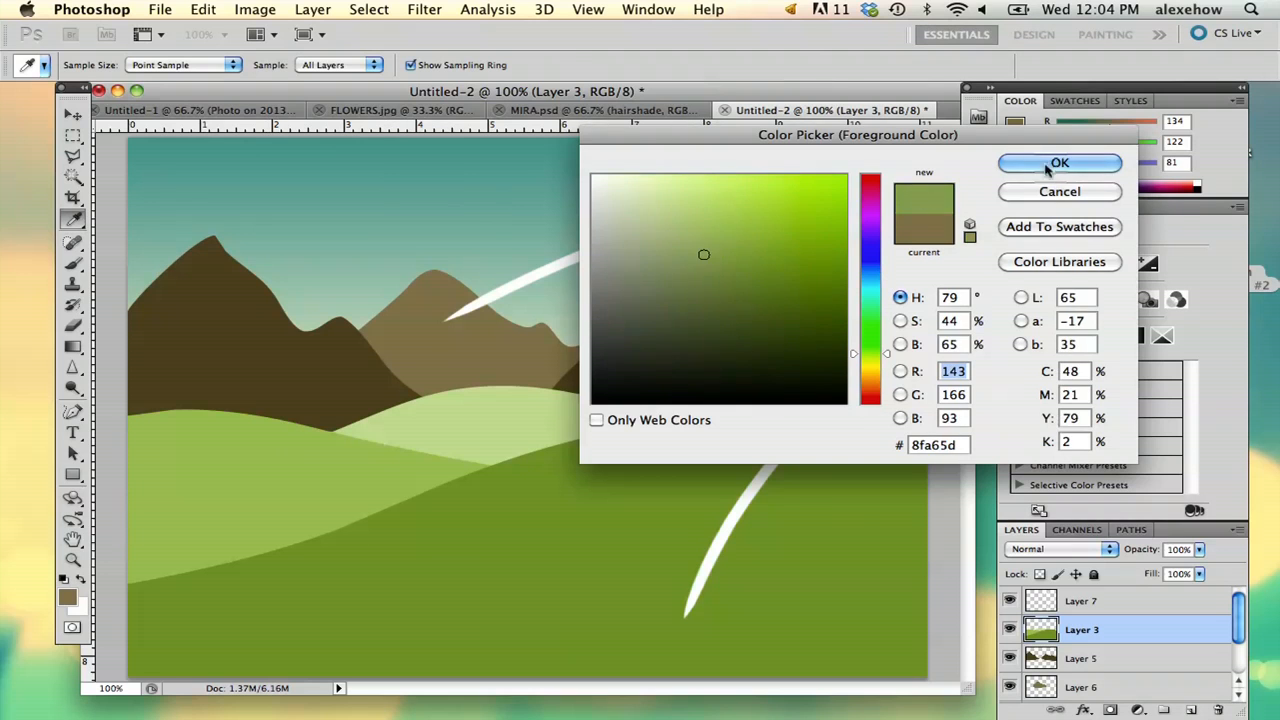
pyautogui.click(1060, 164)
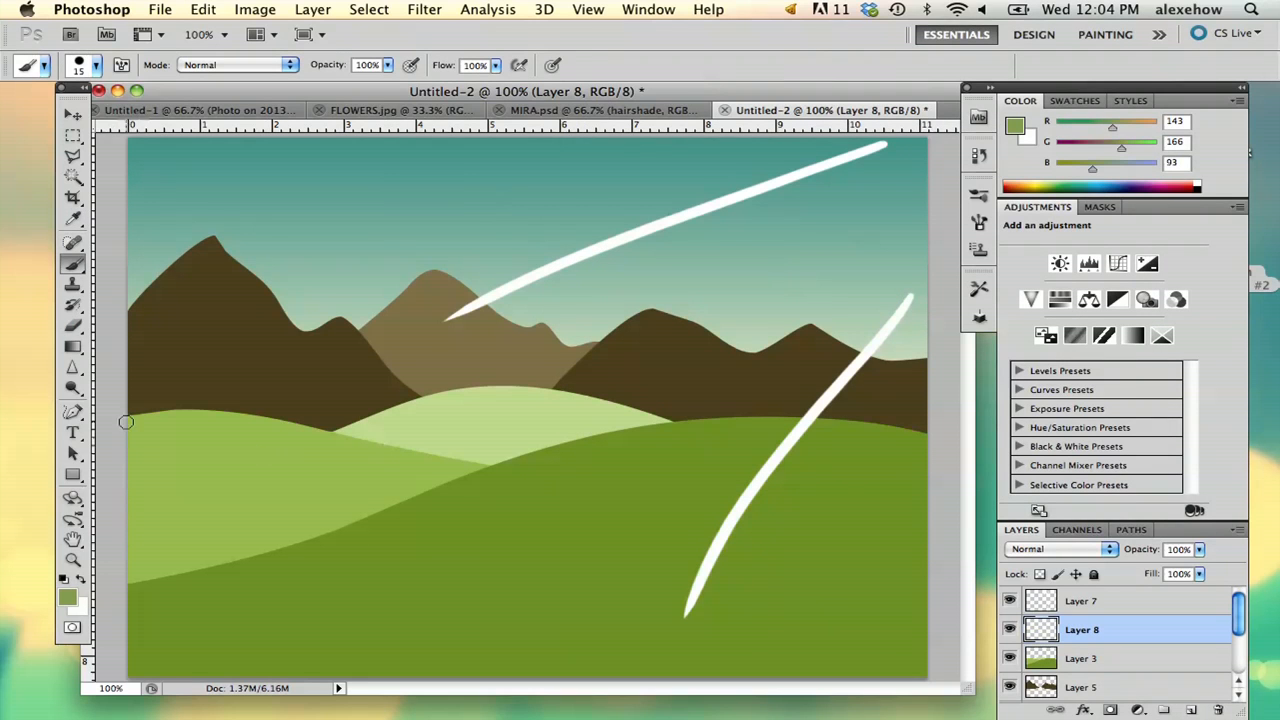